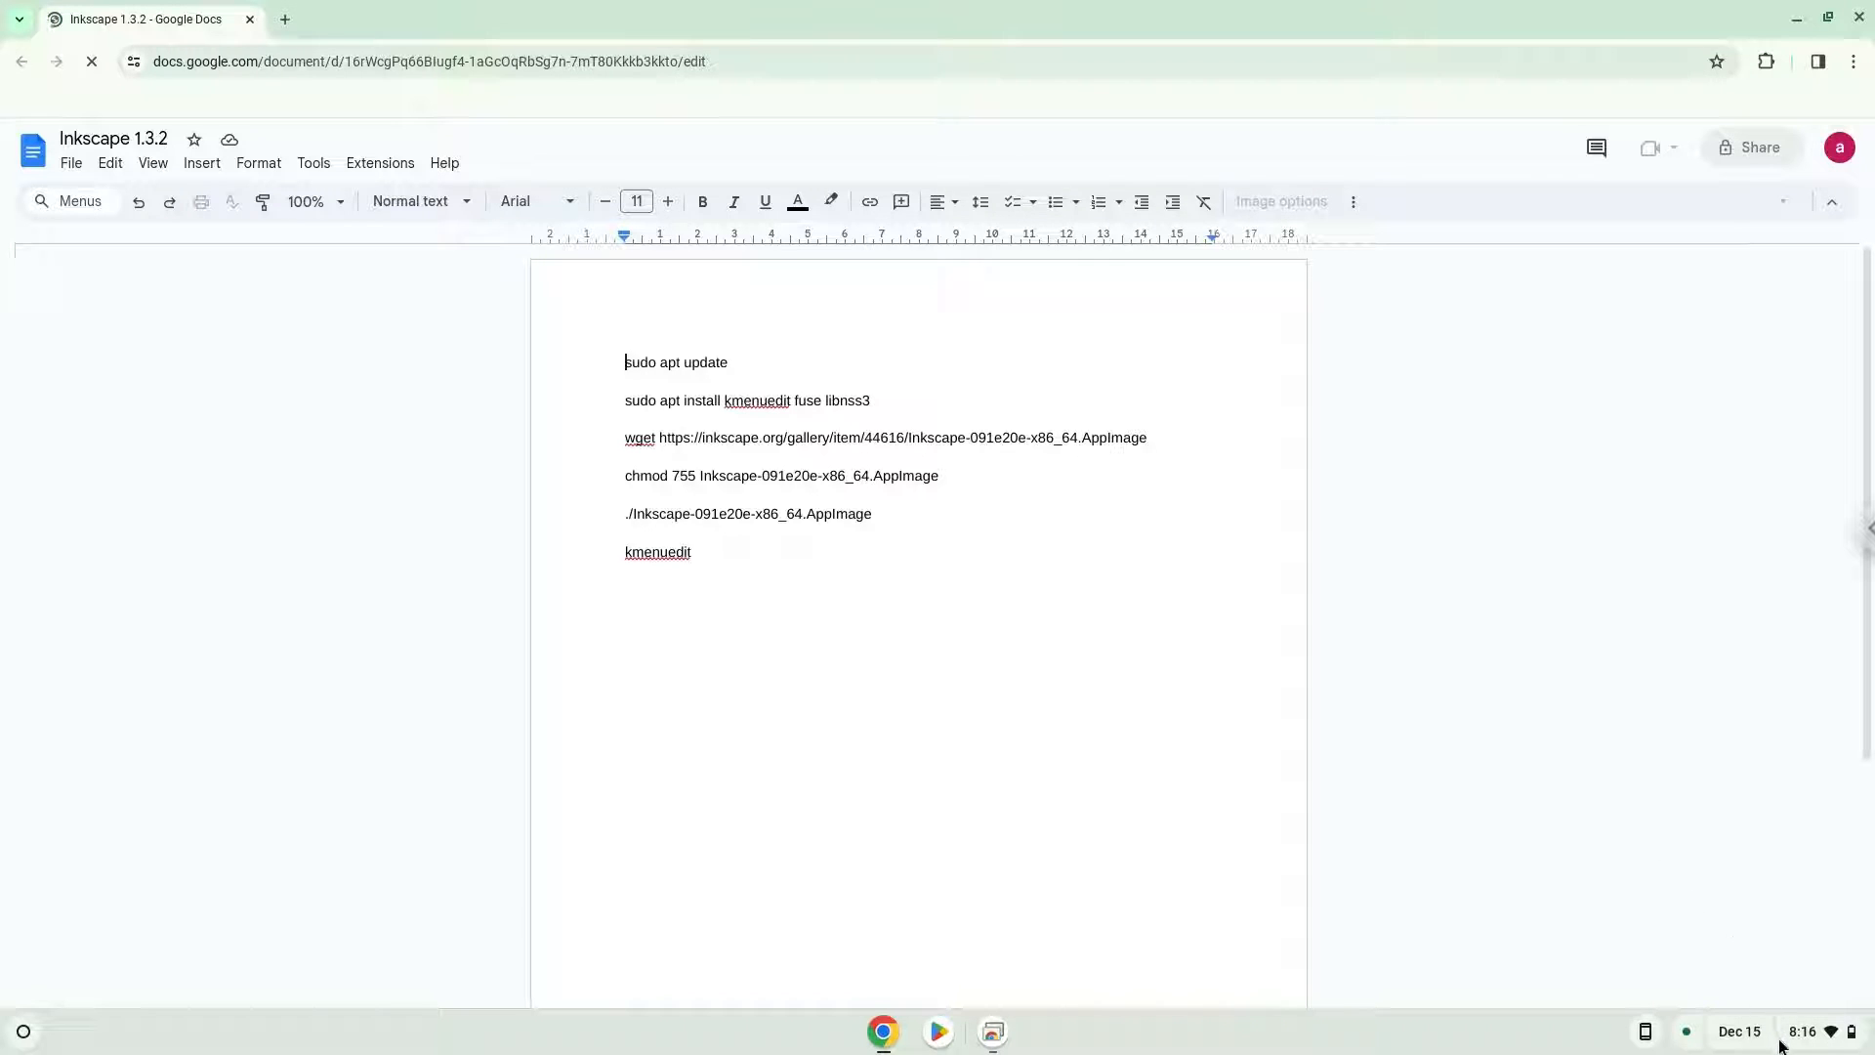
# Reach the Developers section of ChromeOS Settings.
pyautogui.click(1800, 1031)
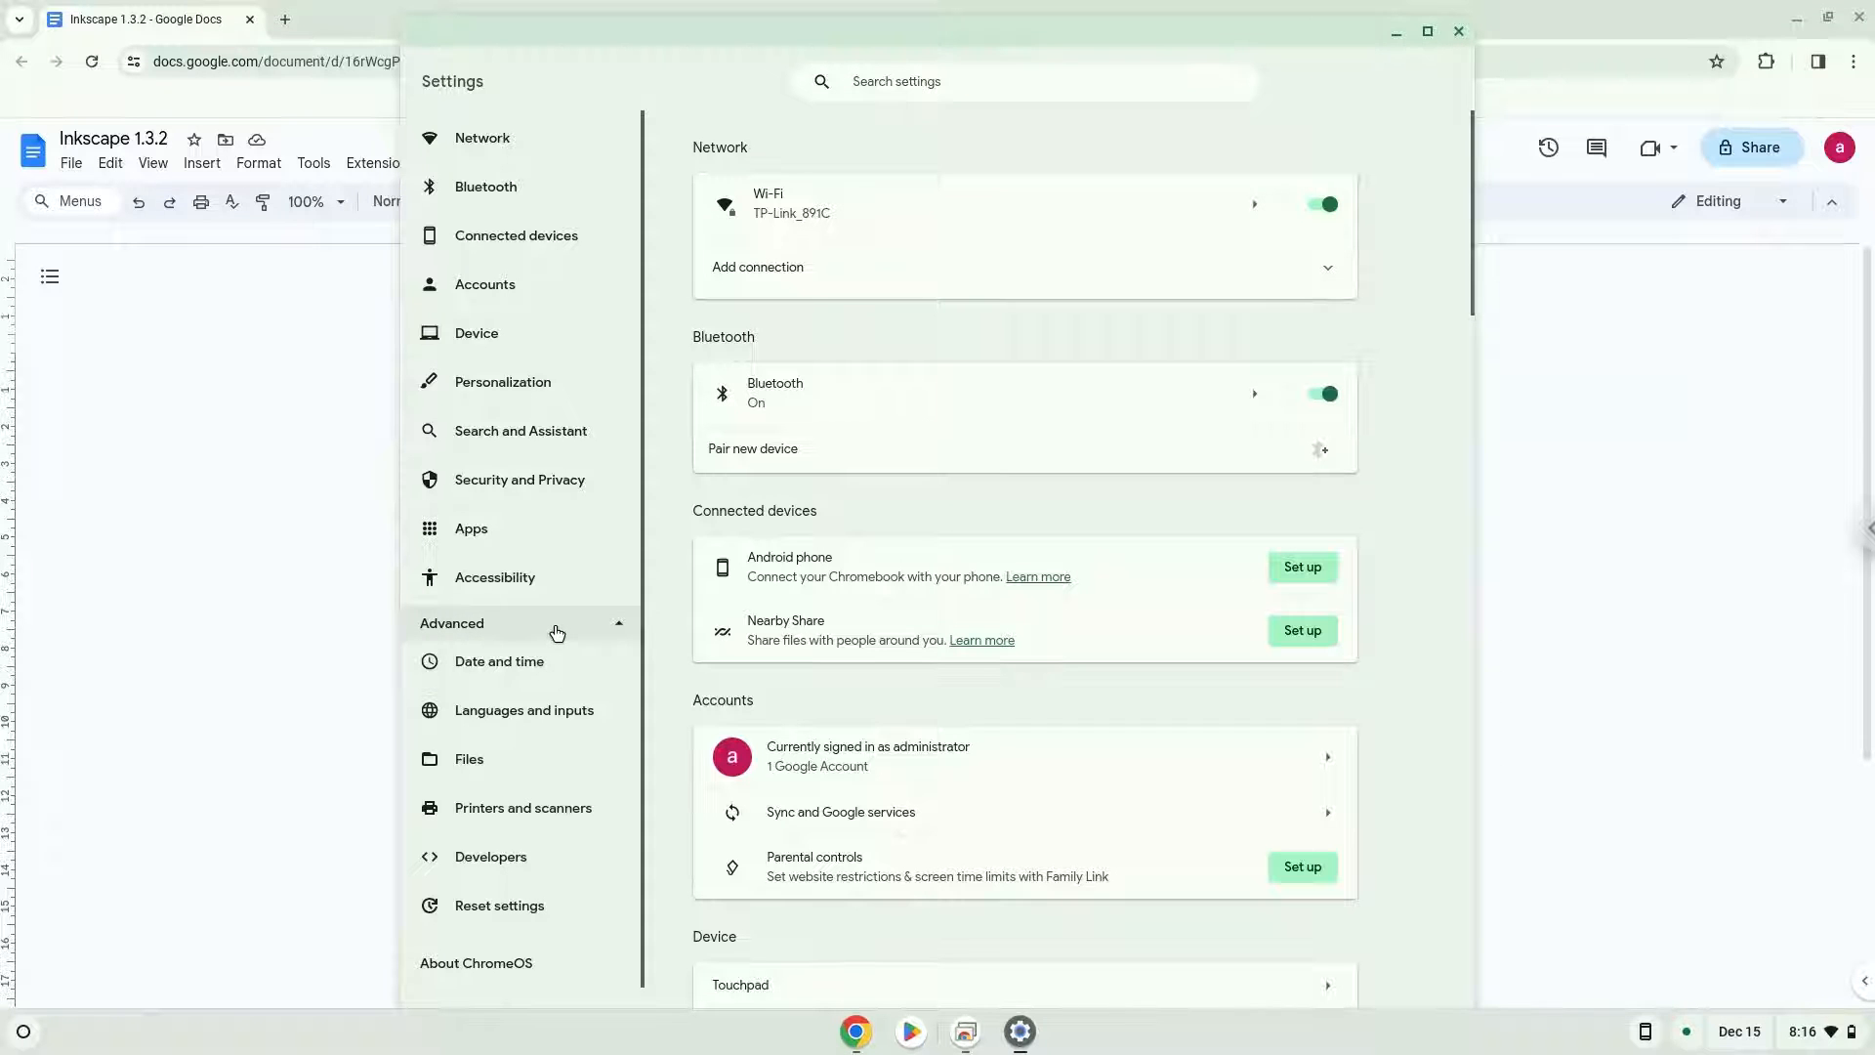
pyautogui.click(492, 856)
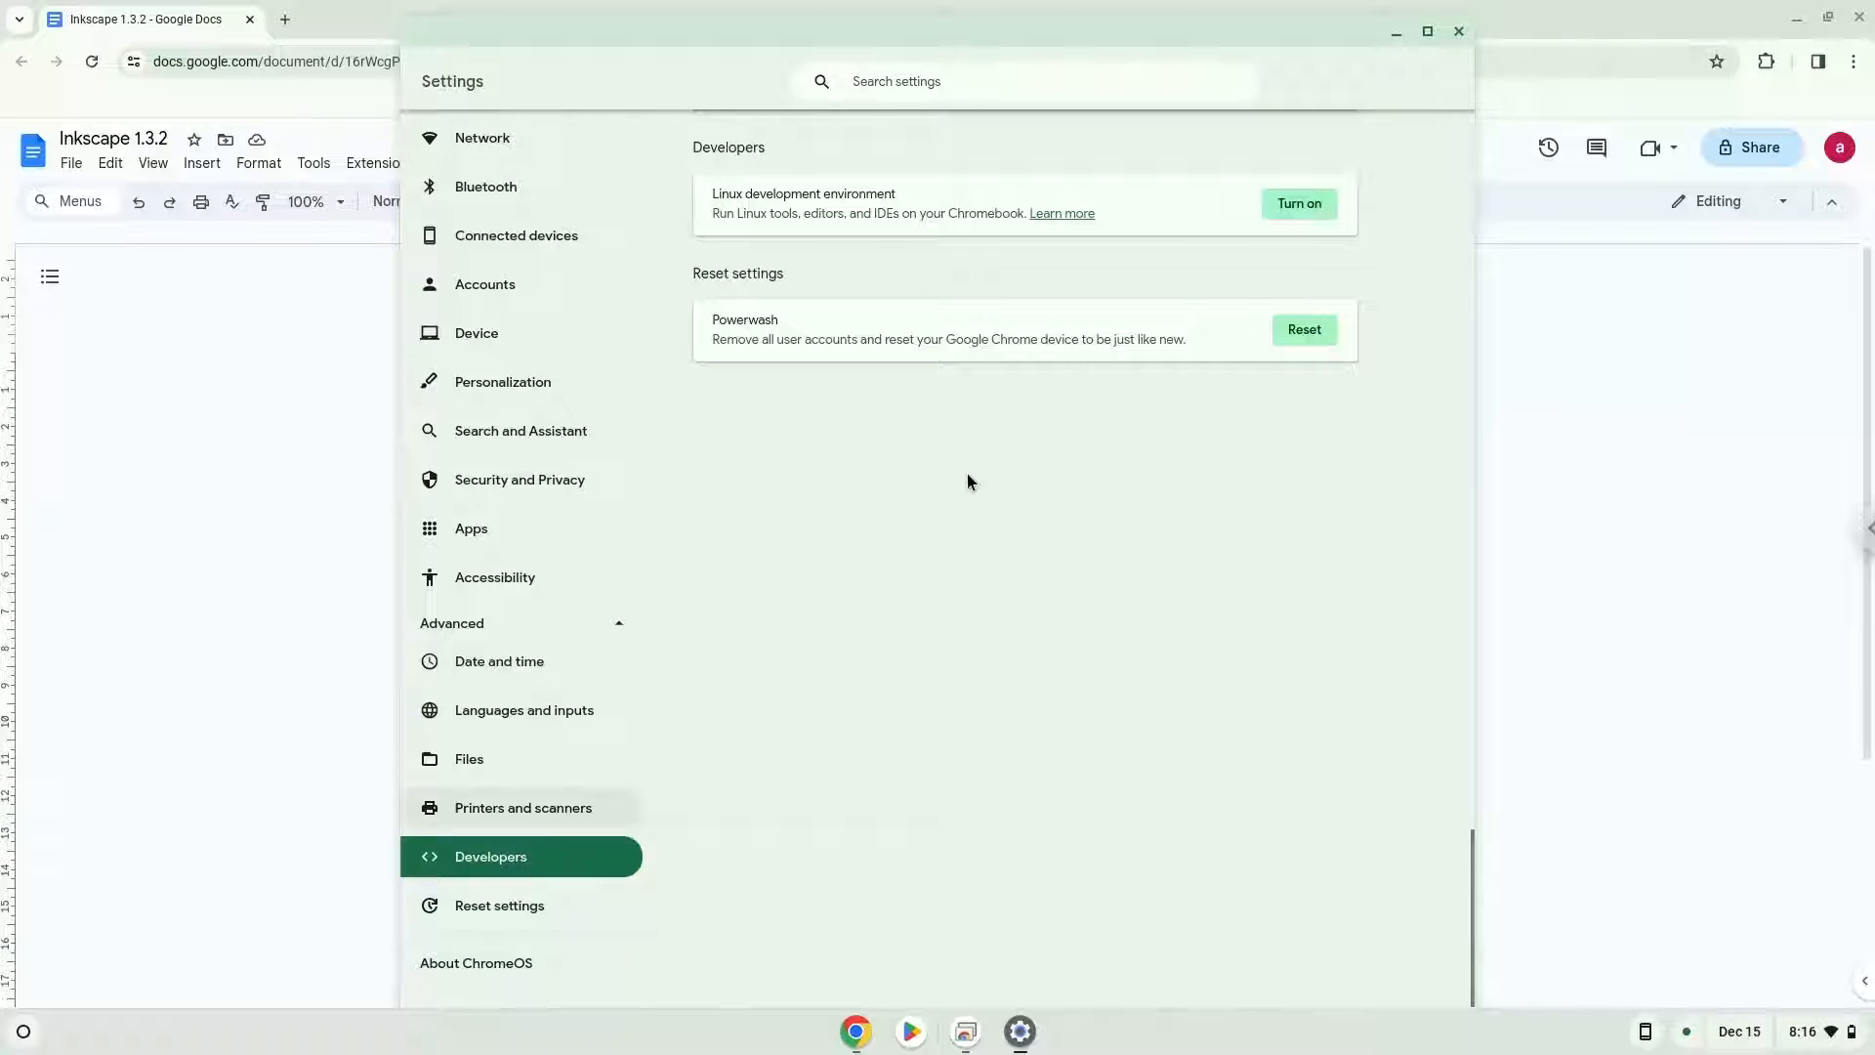
# Turn on and install the Linux development environment with the recommended disk size.
pyautogui.click(1296, 203)
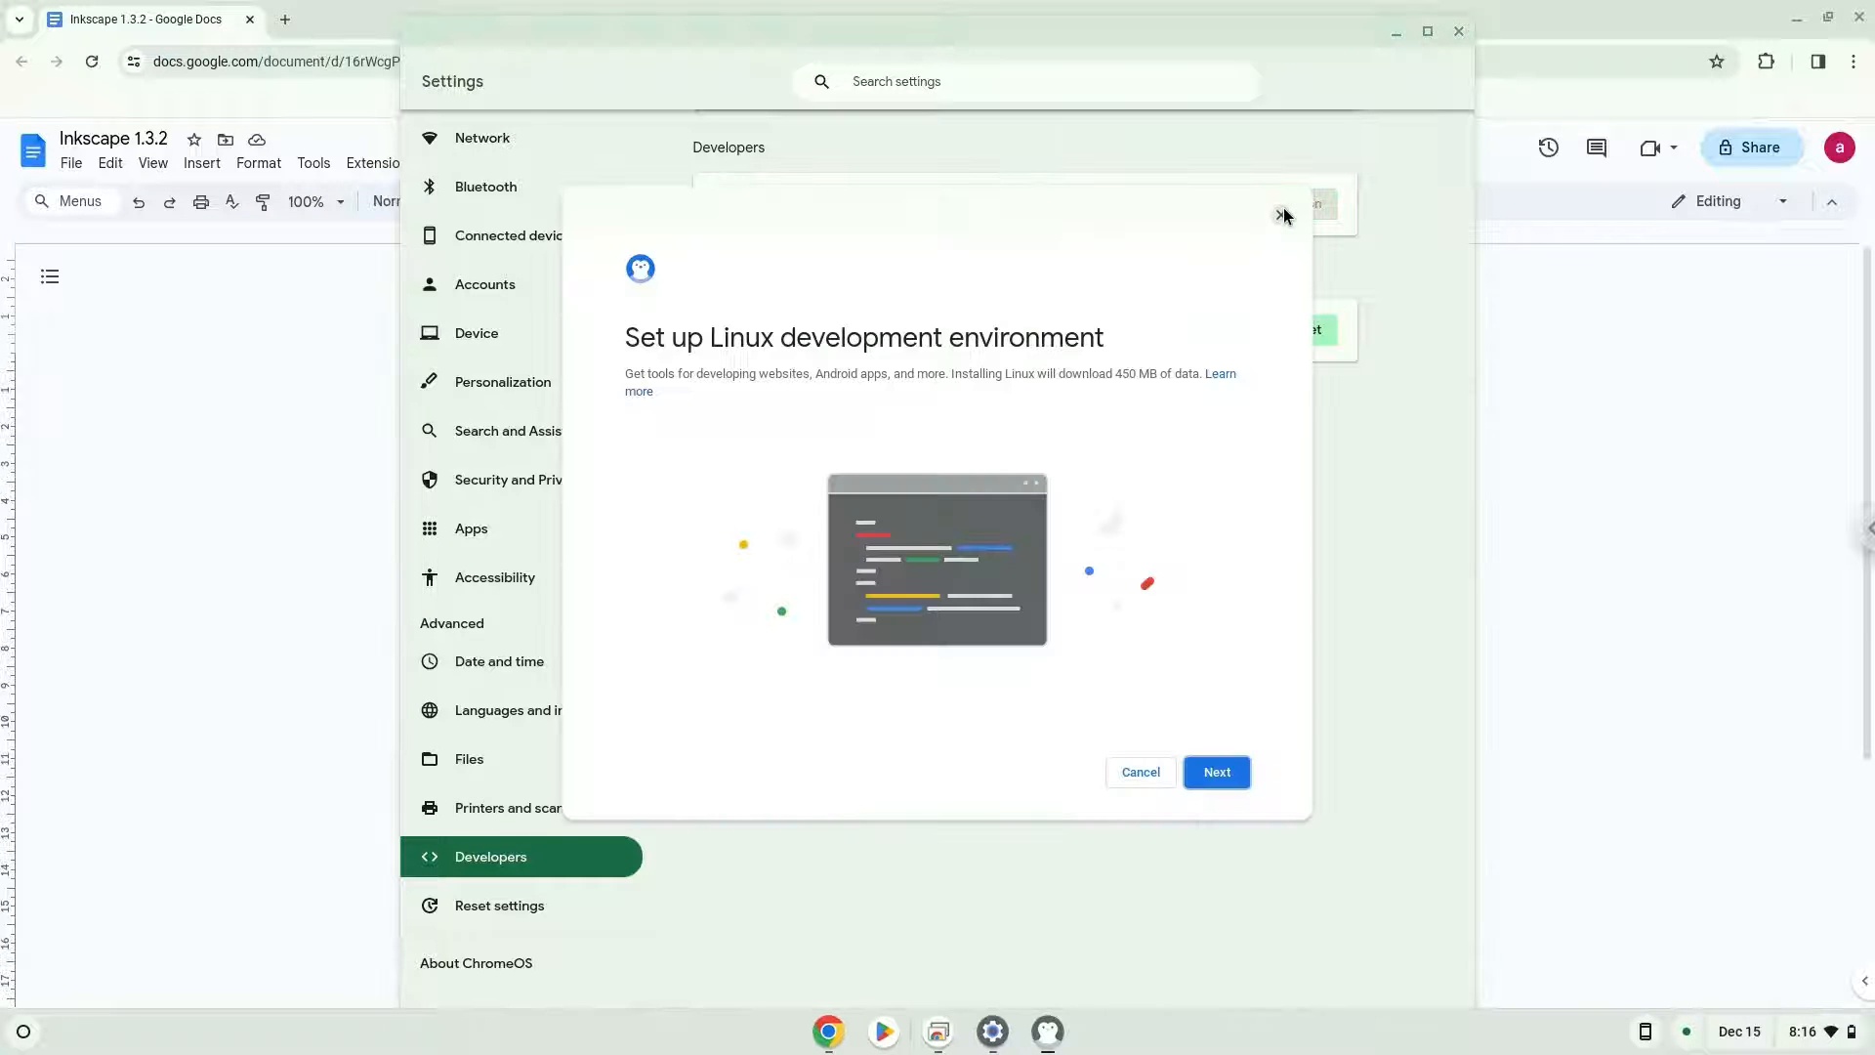
pyautogui.click(1215, 772)
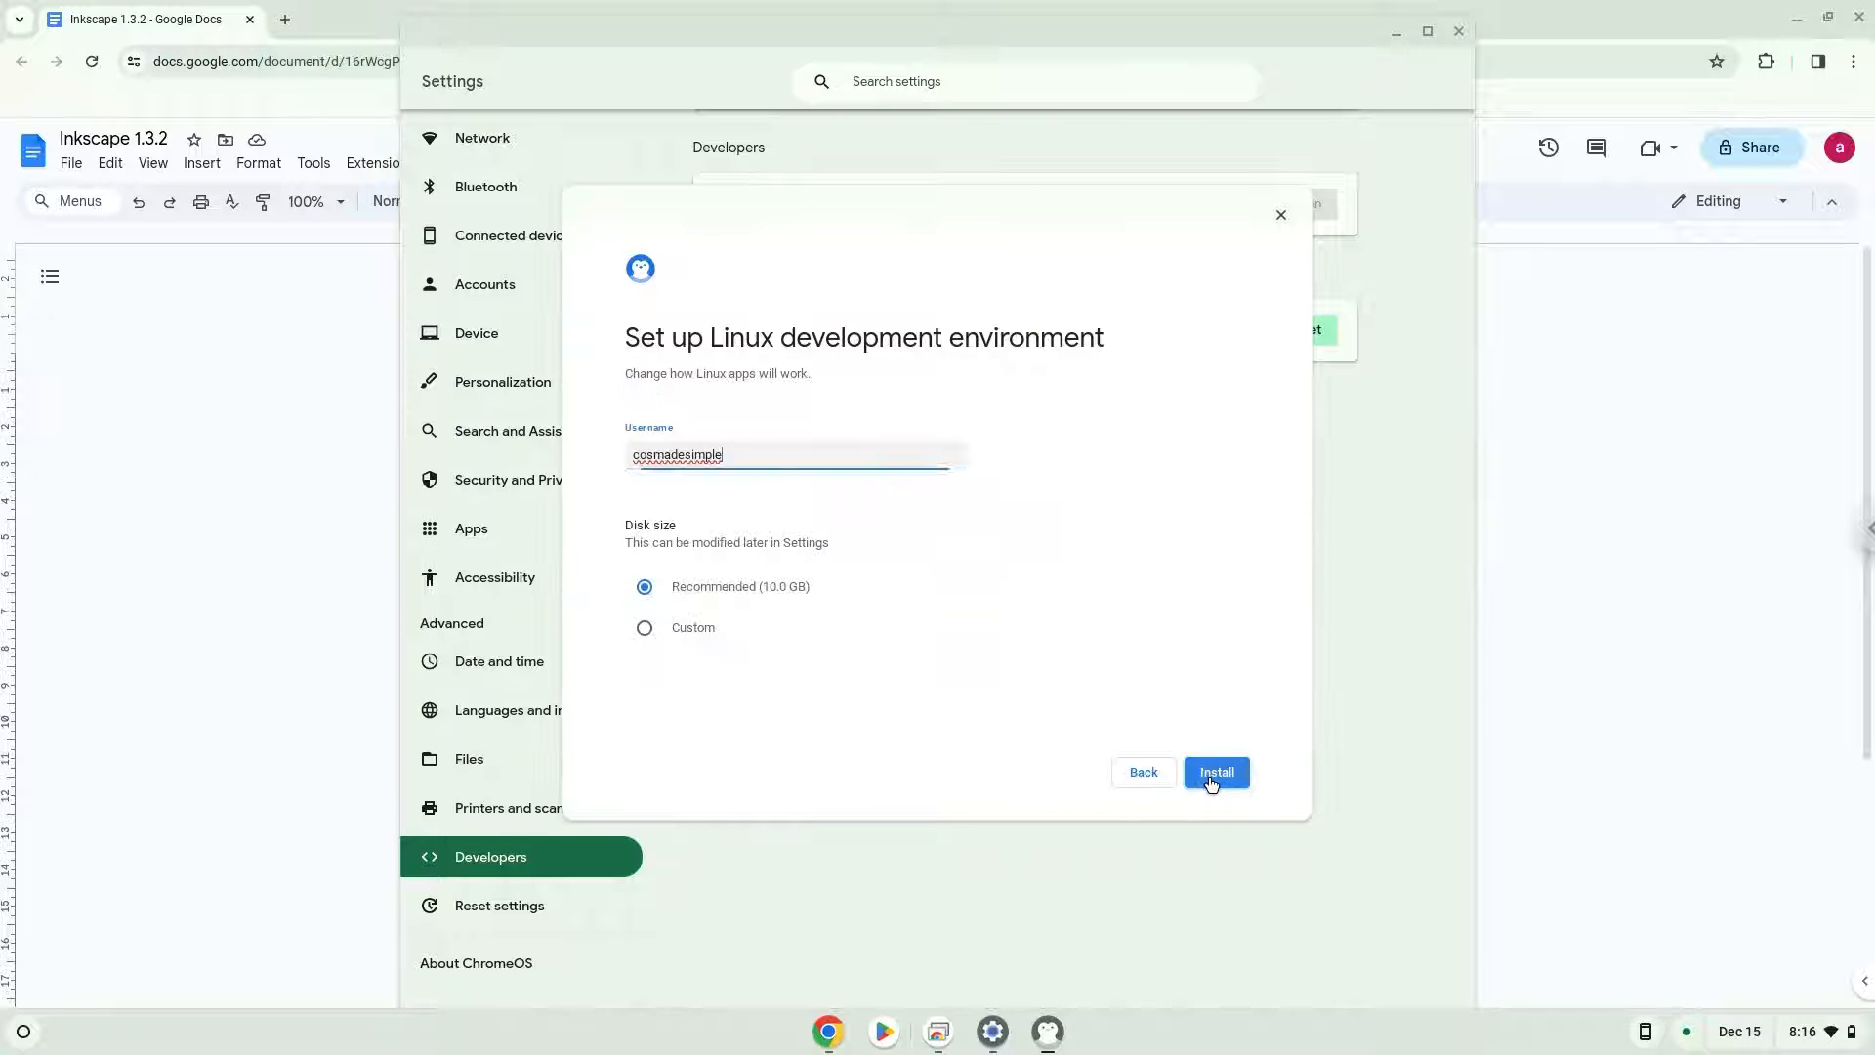
pyautogui.click(1215, 771)
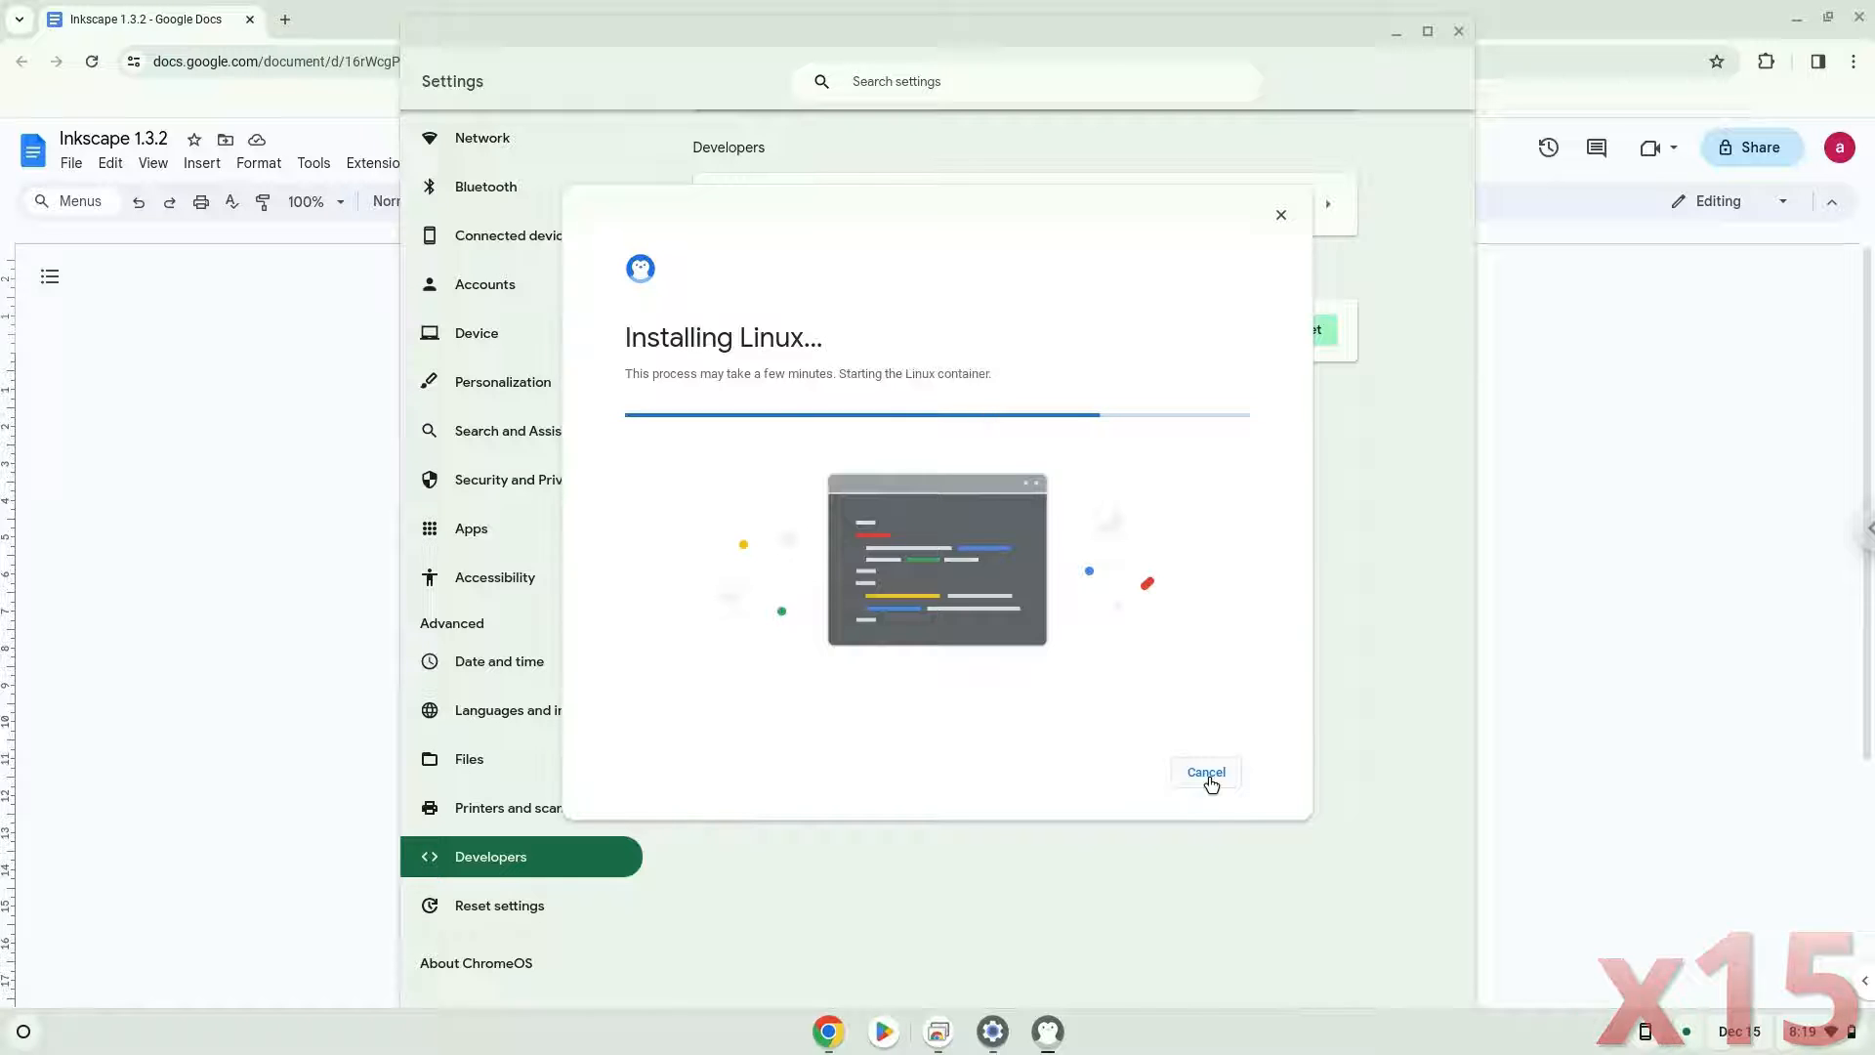
pyautogui.click(1202, 771)
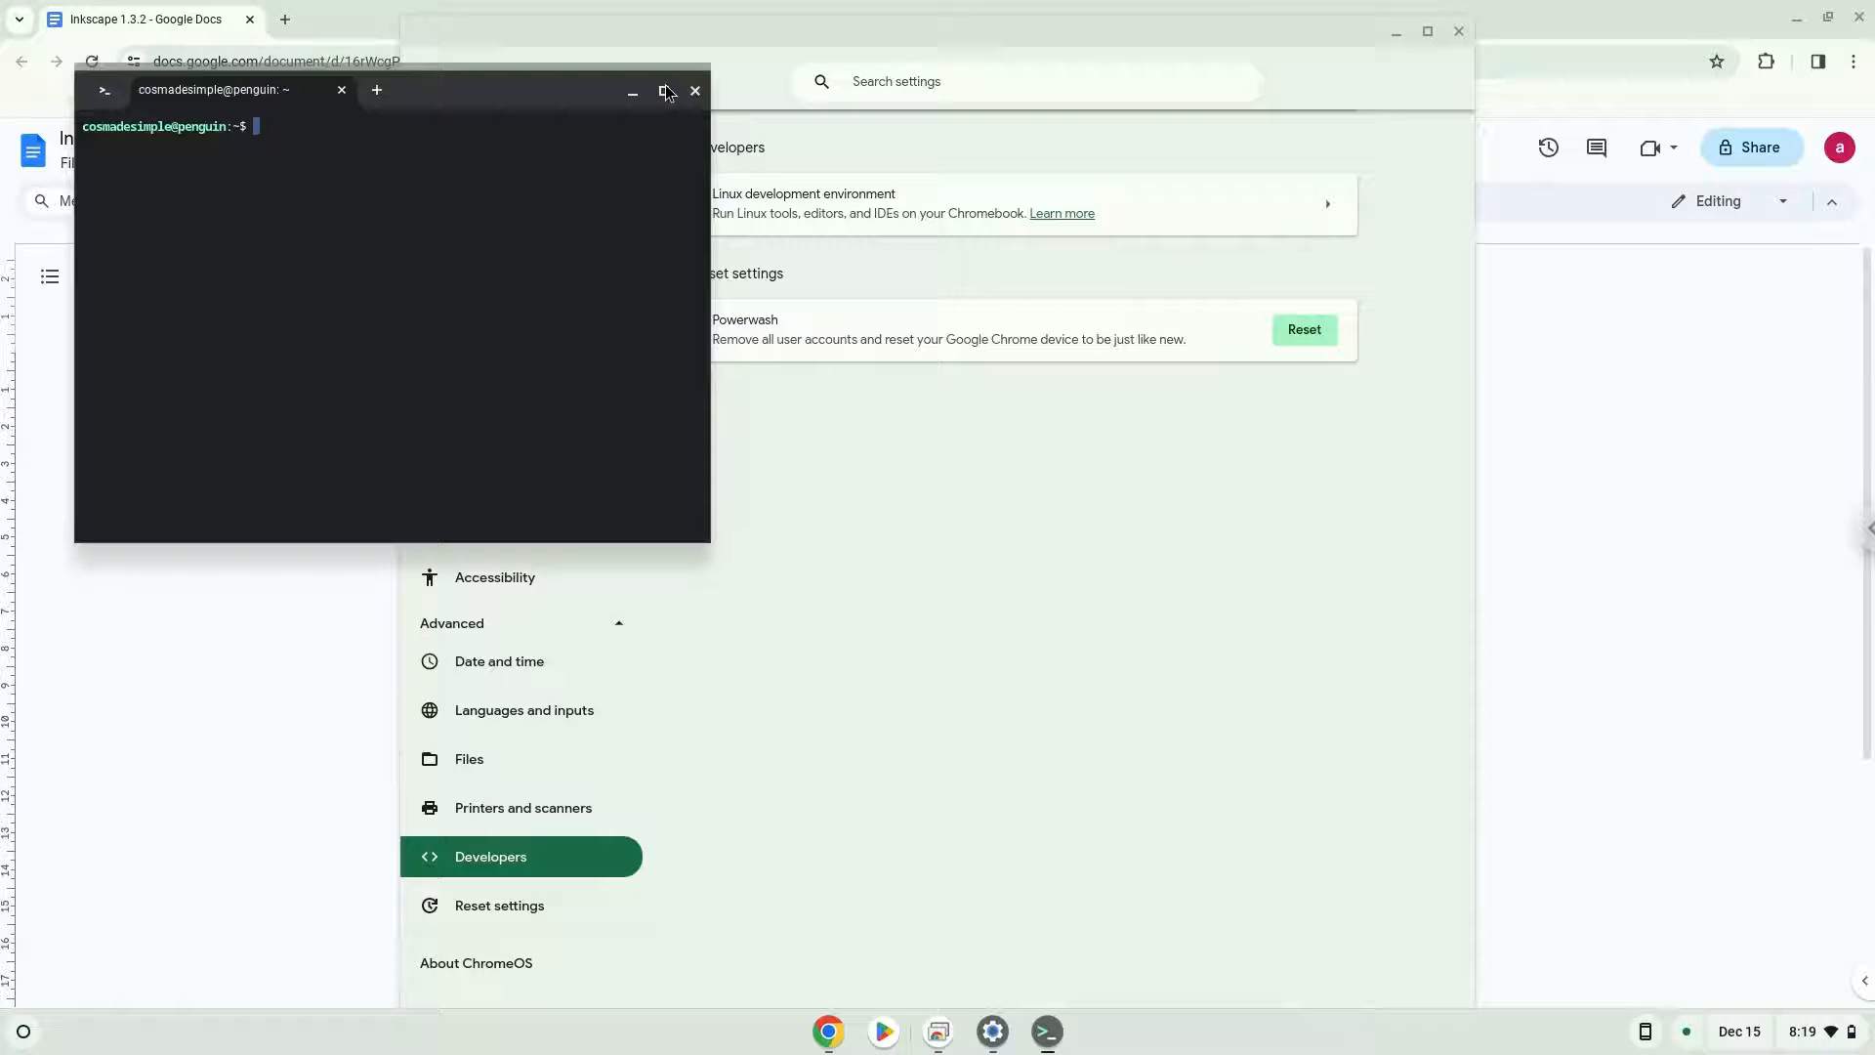
# Hide the terminal and Settings, then copy the sudo apt update command from the doc.
pyautogui.click(695, 92)
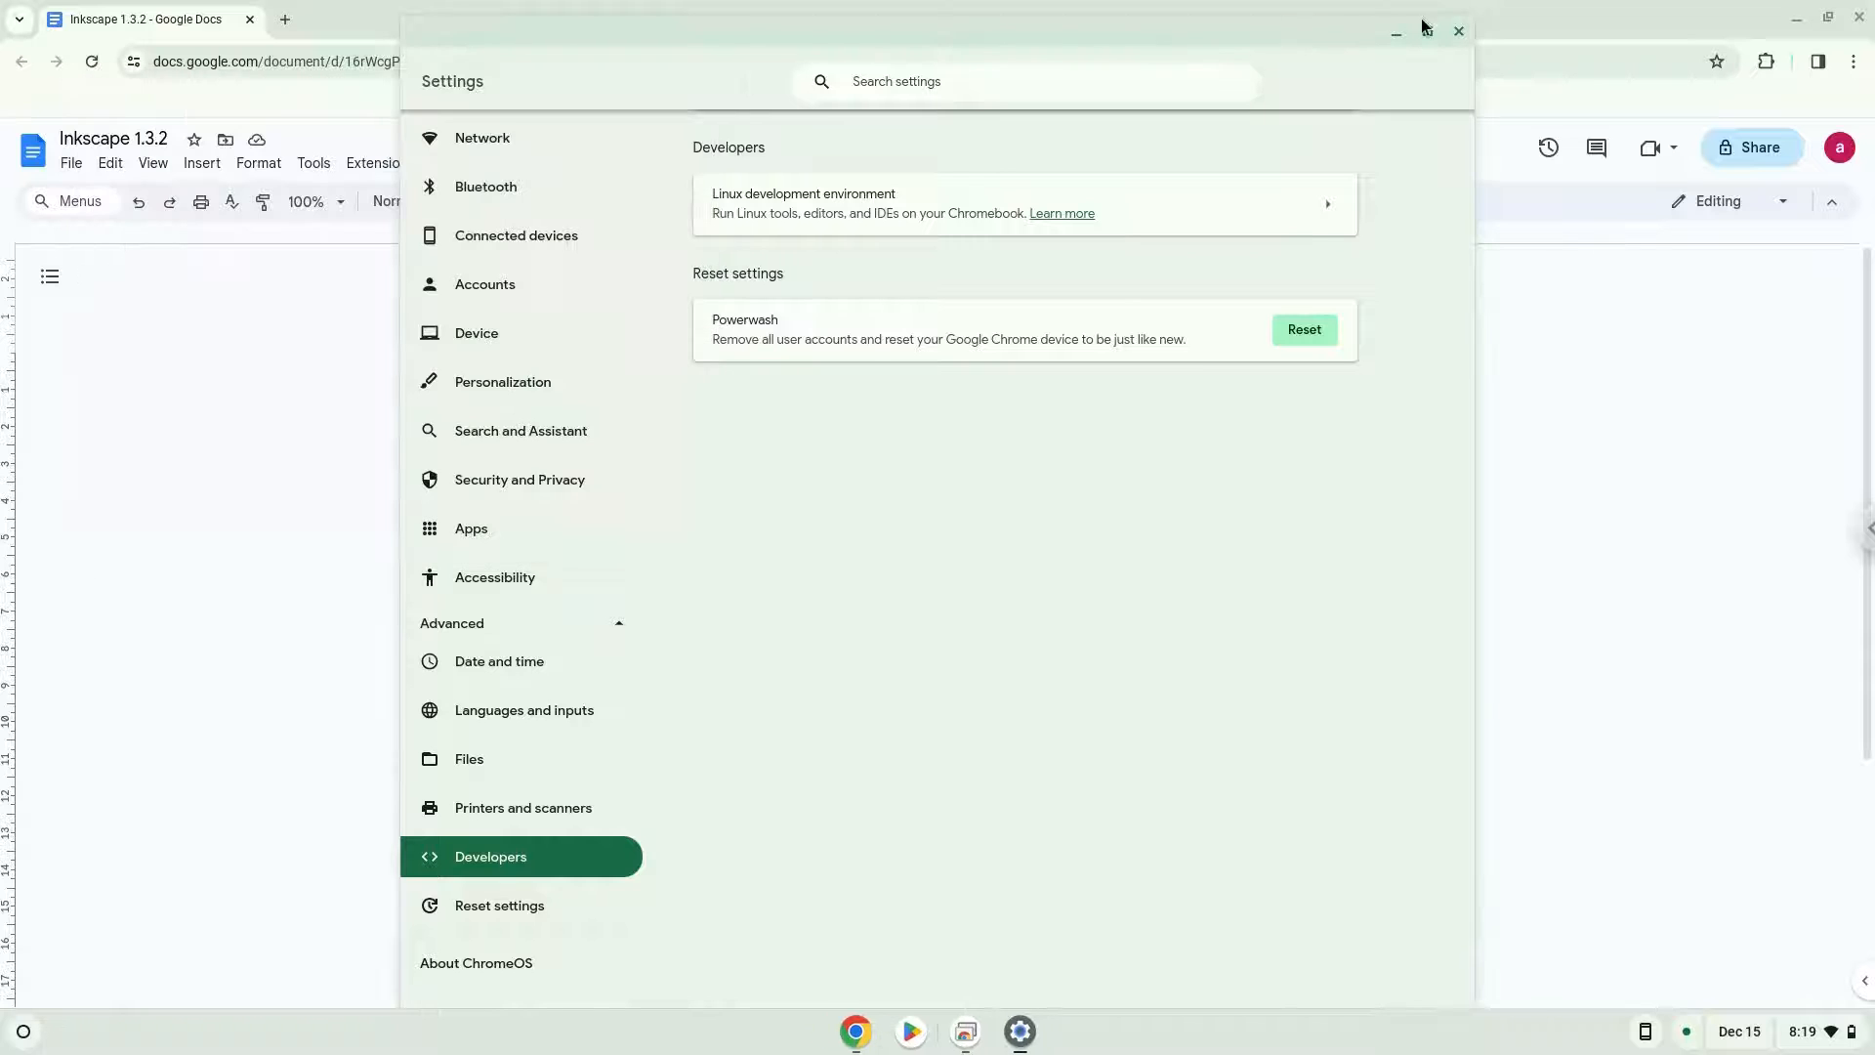
pyautogui.click(1457, 31)
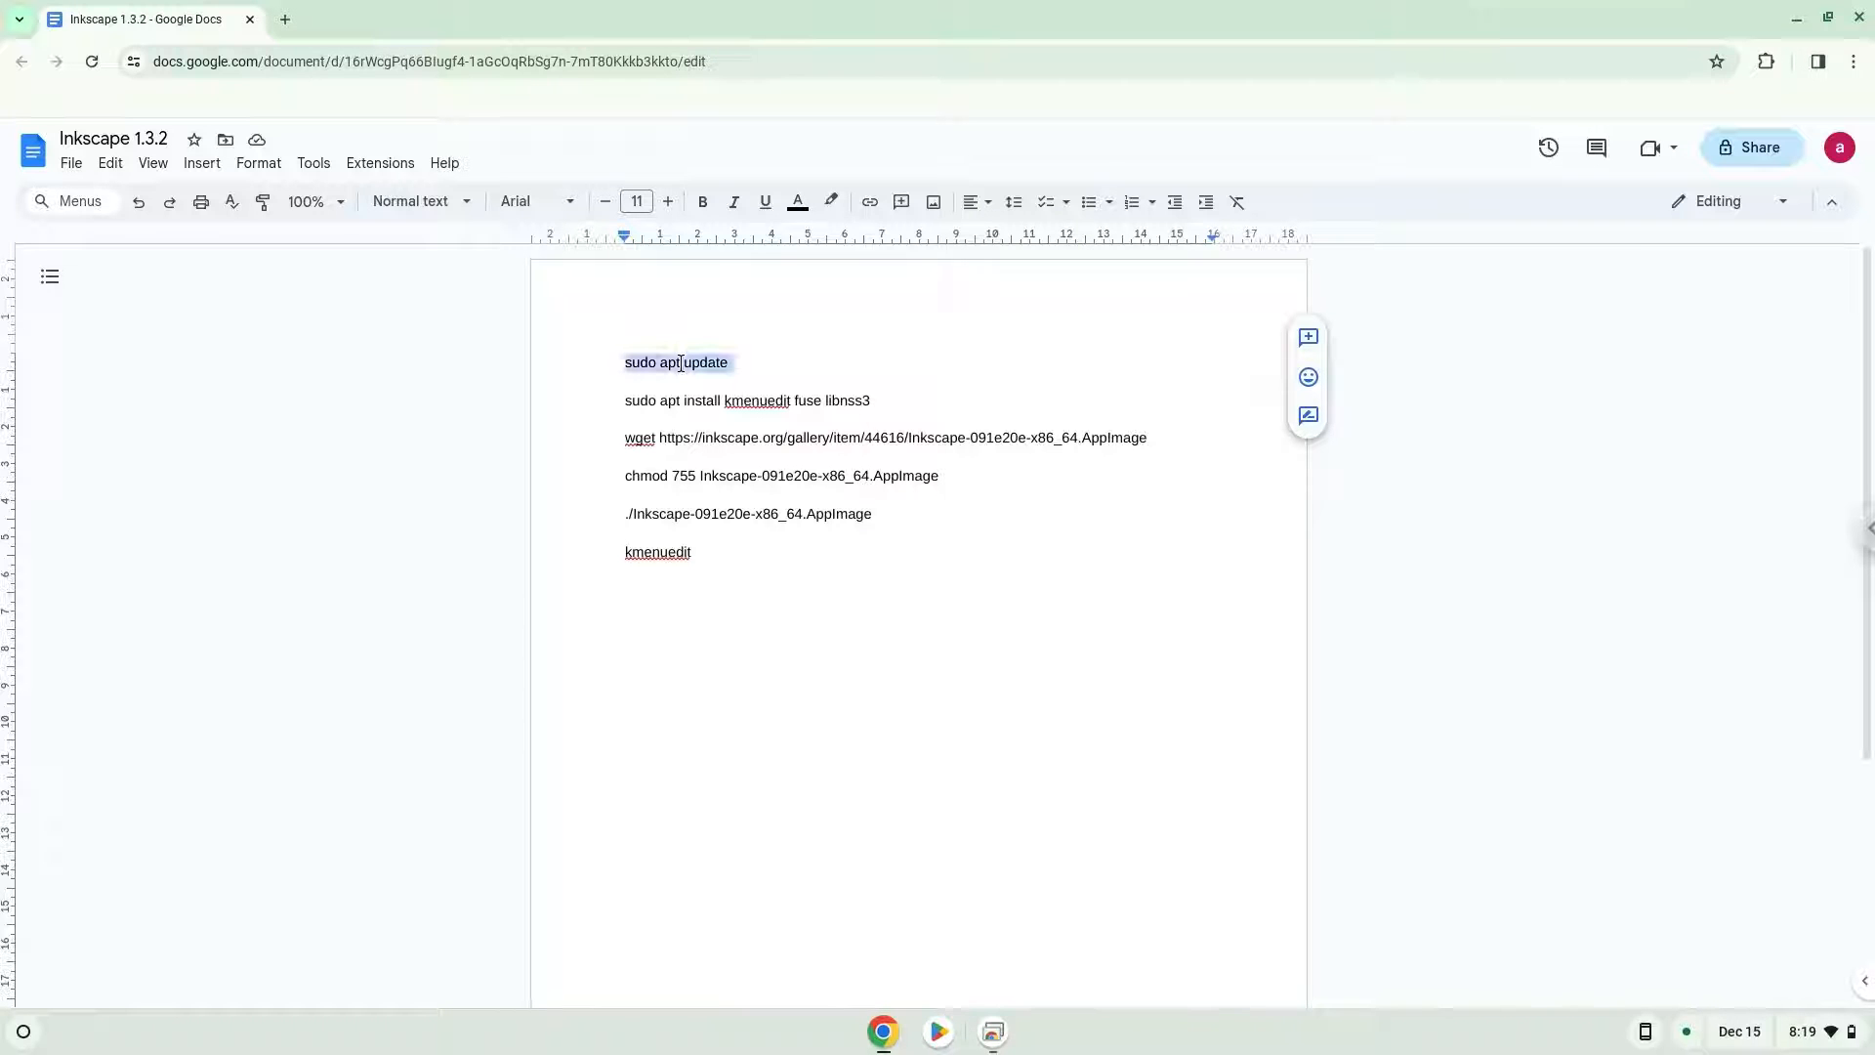
pyautogui.rightClick(676, 363)
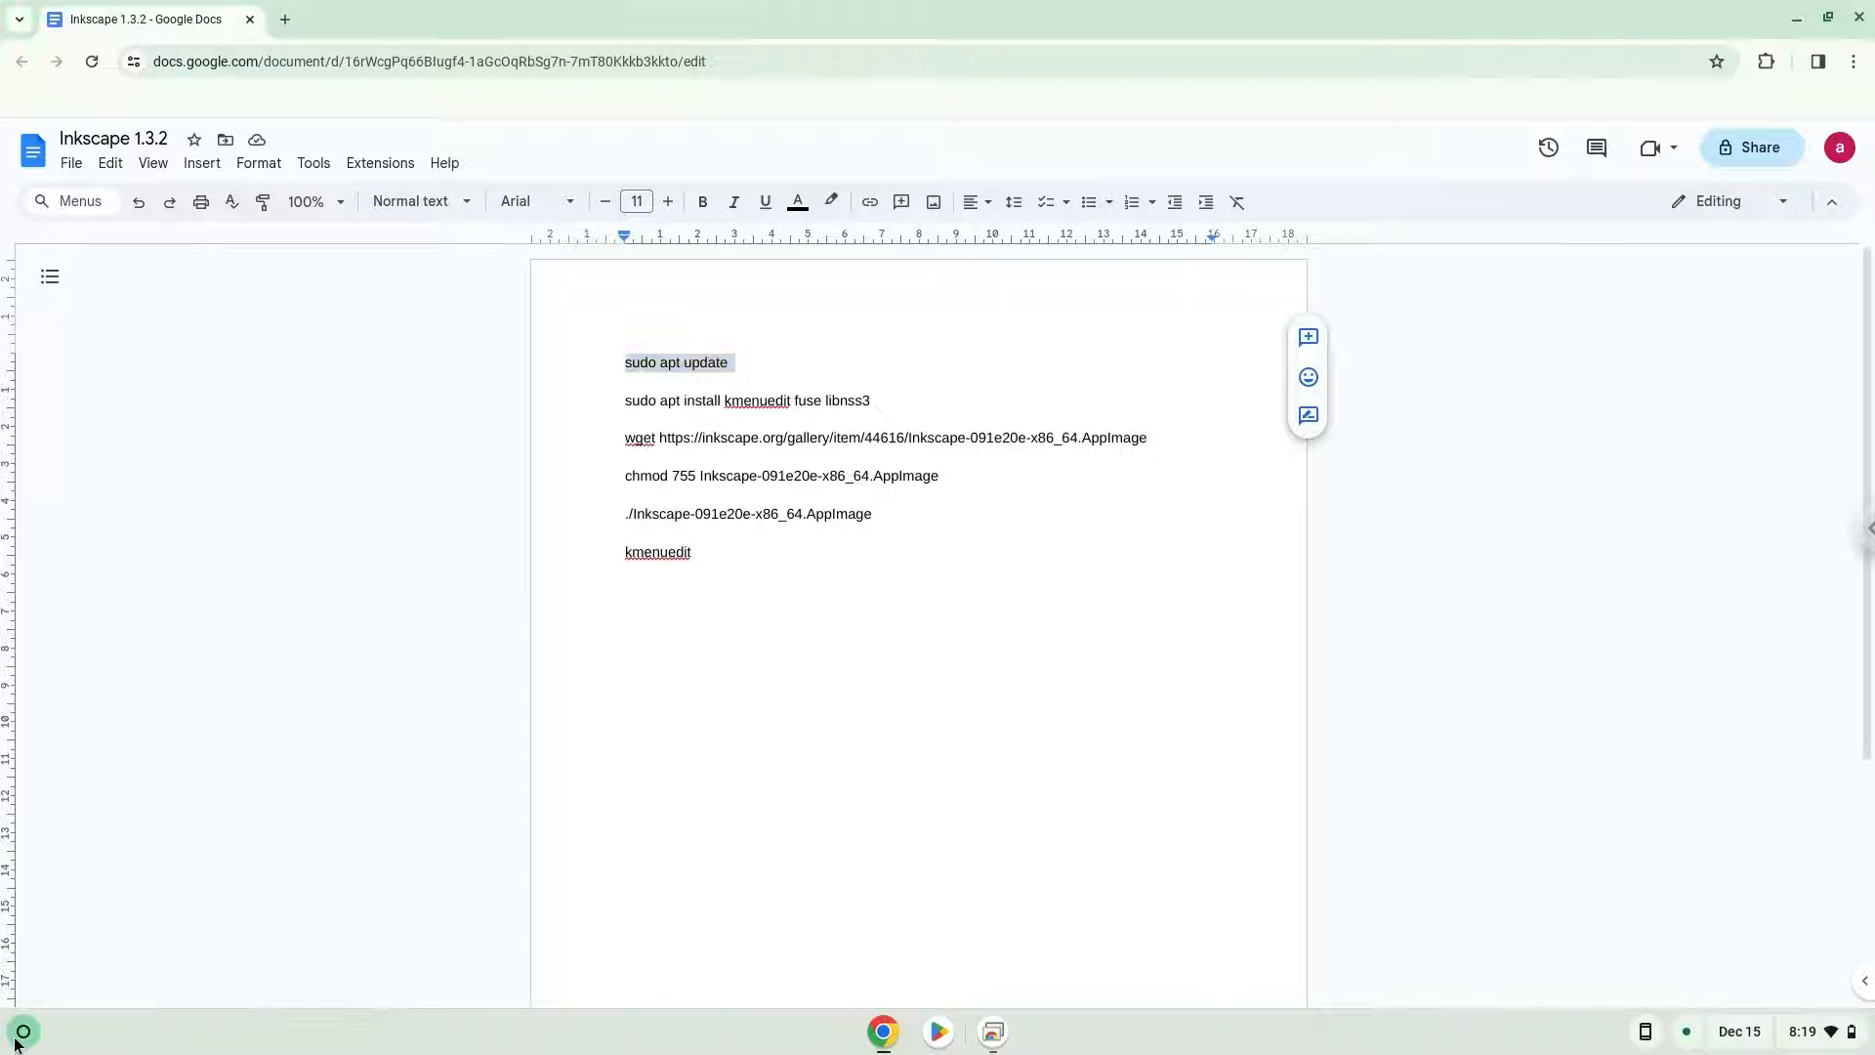
# Start the Terminal app from the launcher.
pyautogui.click(22, 1031)
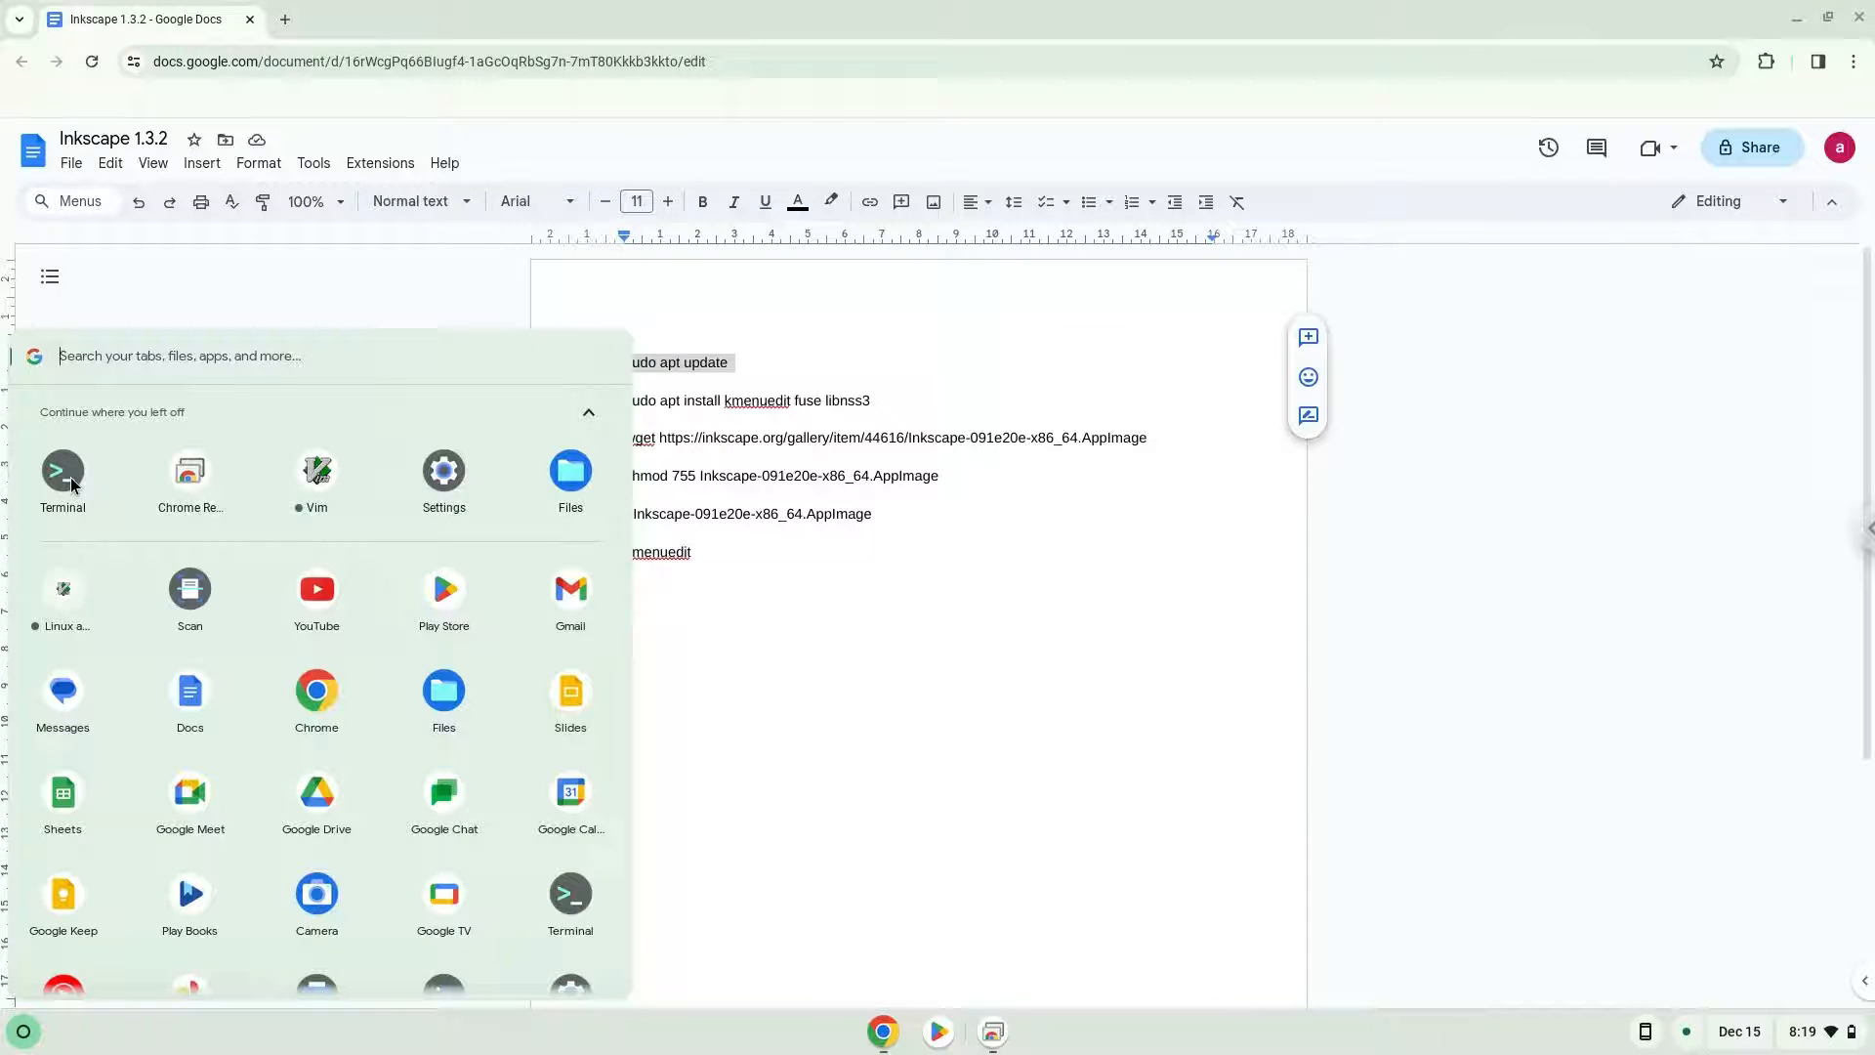
pyautogui.click(62, 473)
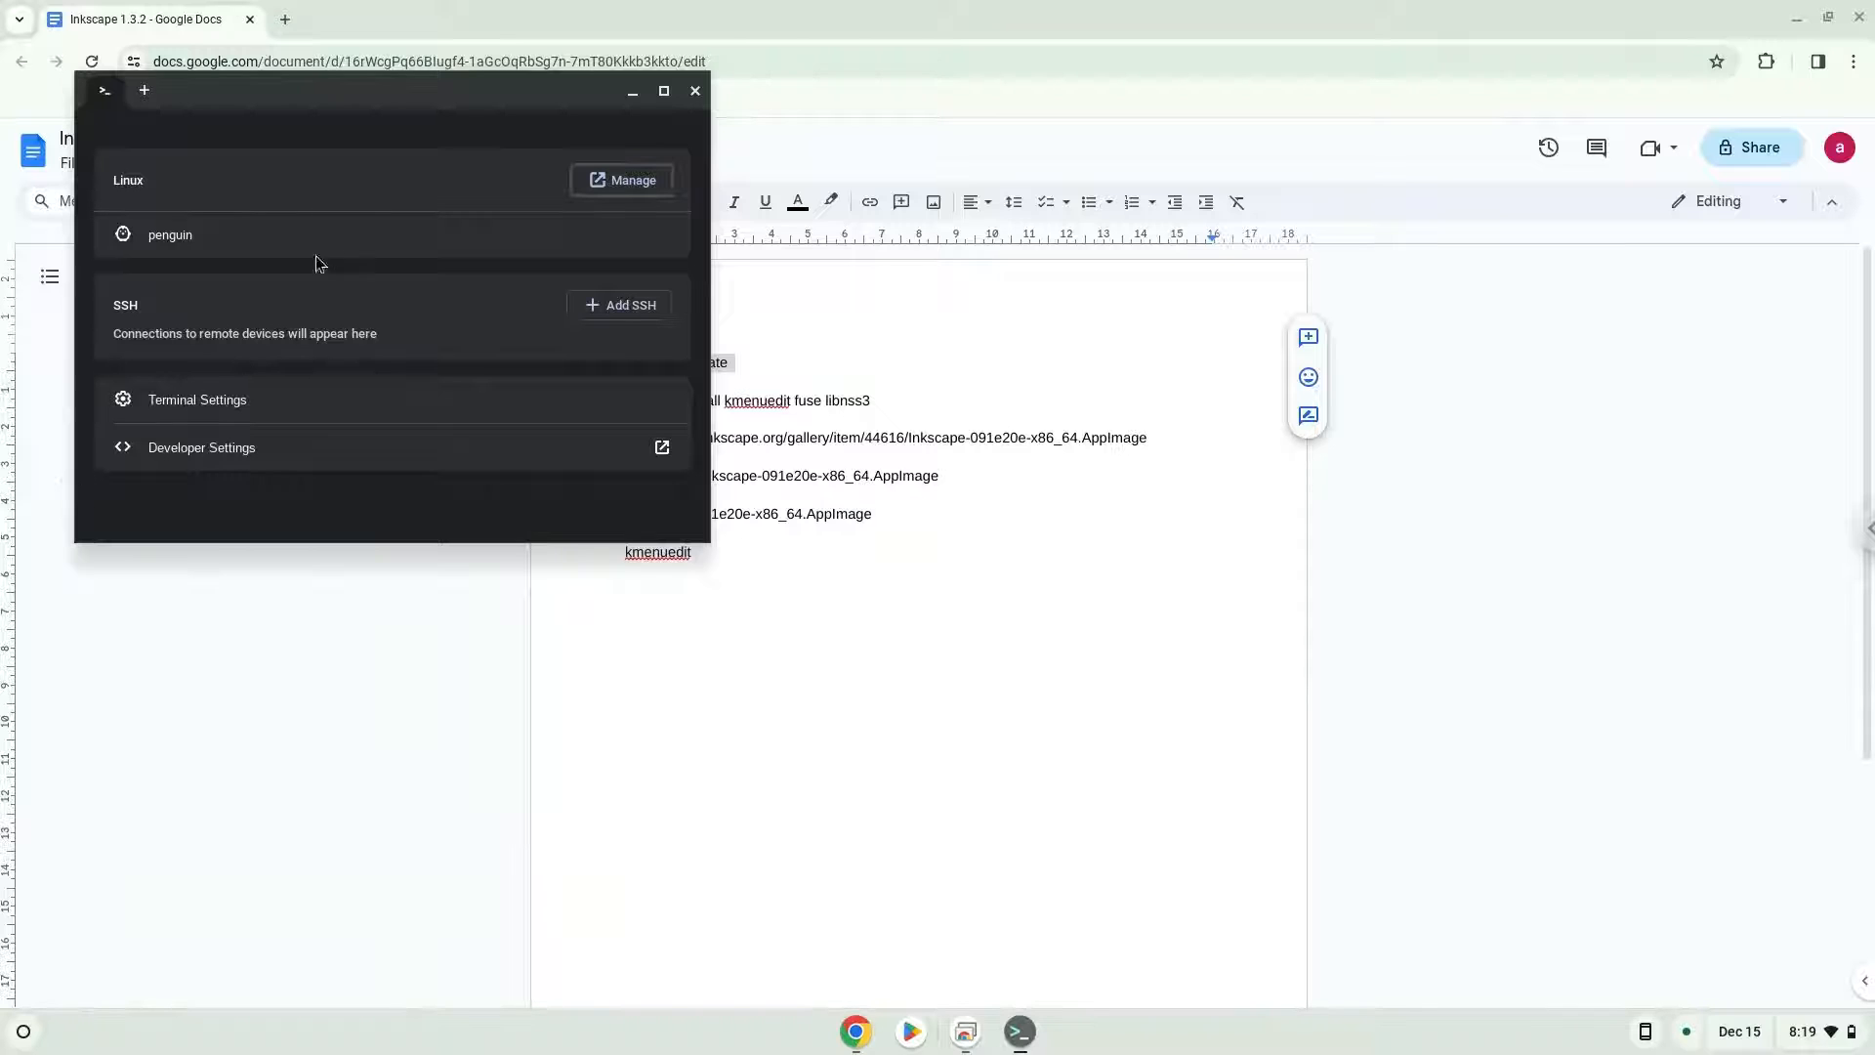
# Start a shell in the penguin container and run sudo apt update.
pyautogui.click(664, 92)
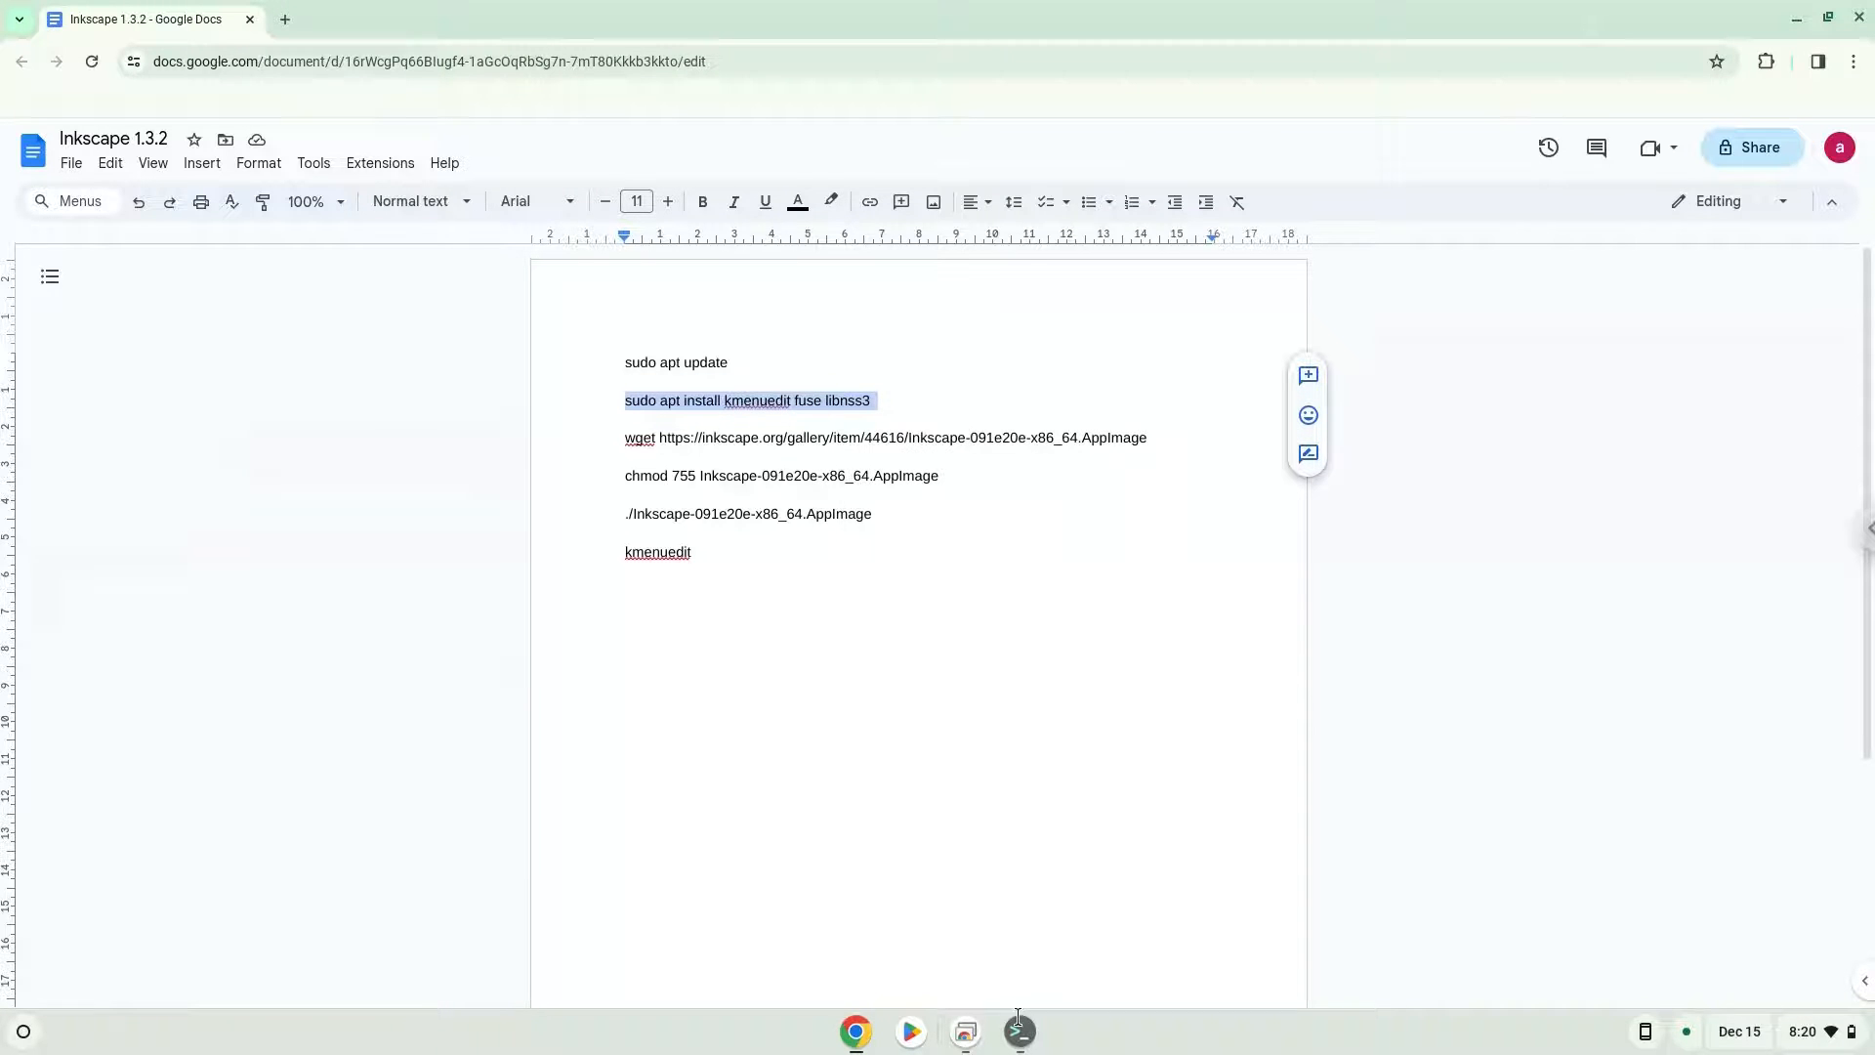
# Run sudo apt install kmenuedit fuse libnss3 in the terminal.
pyautogui.click(1017, 1031)
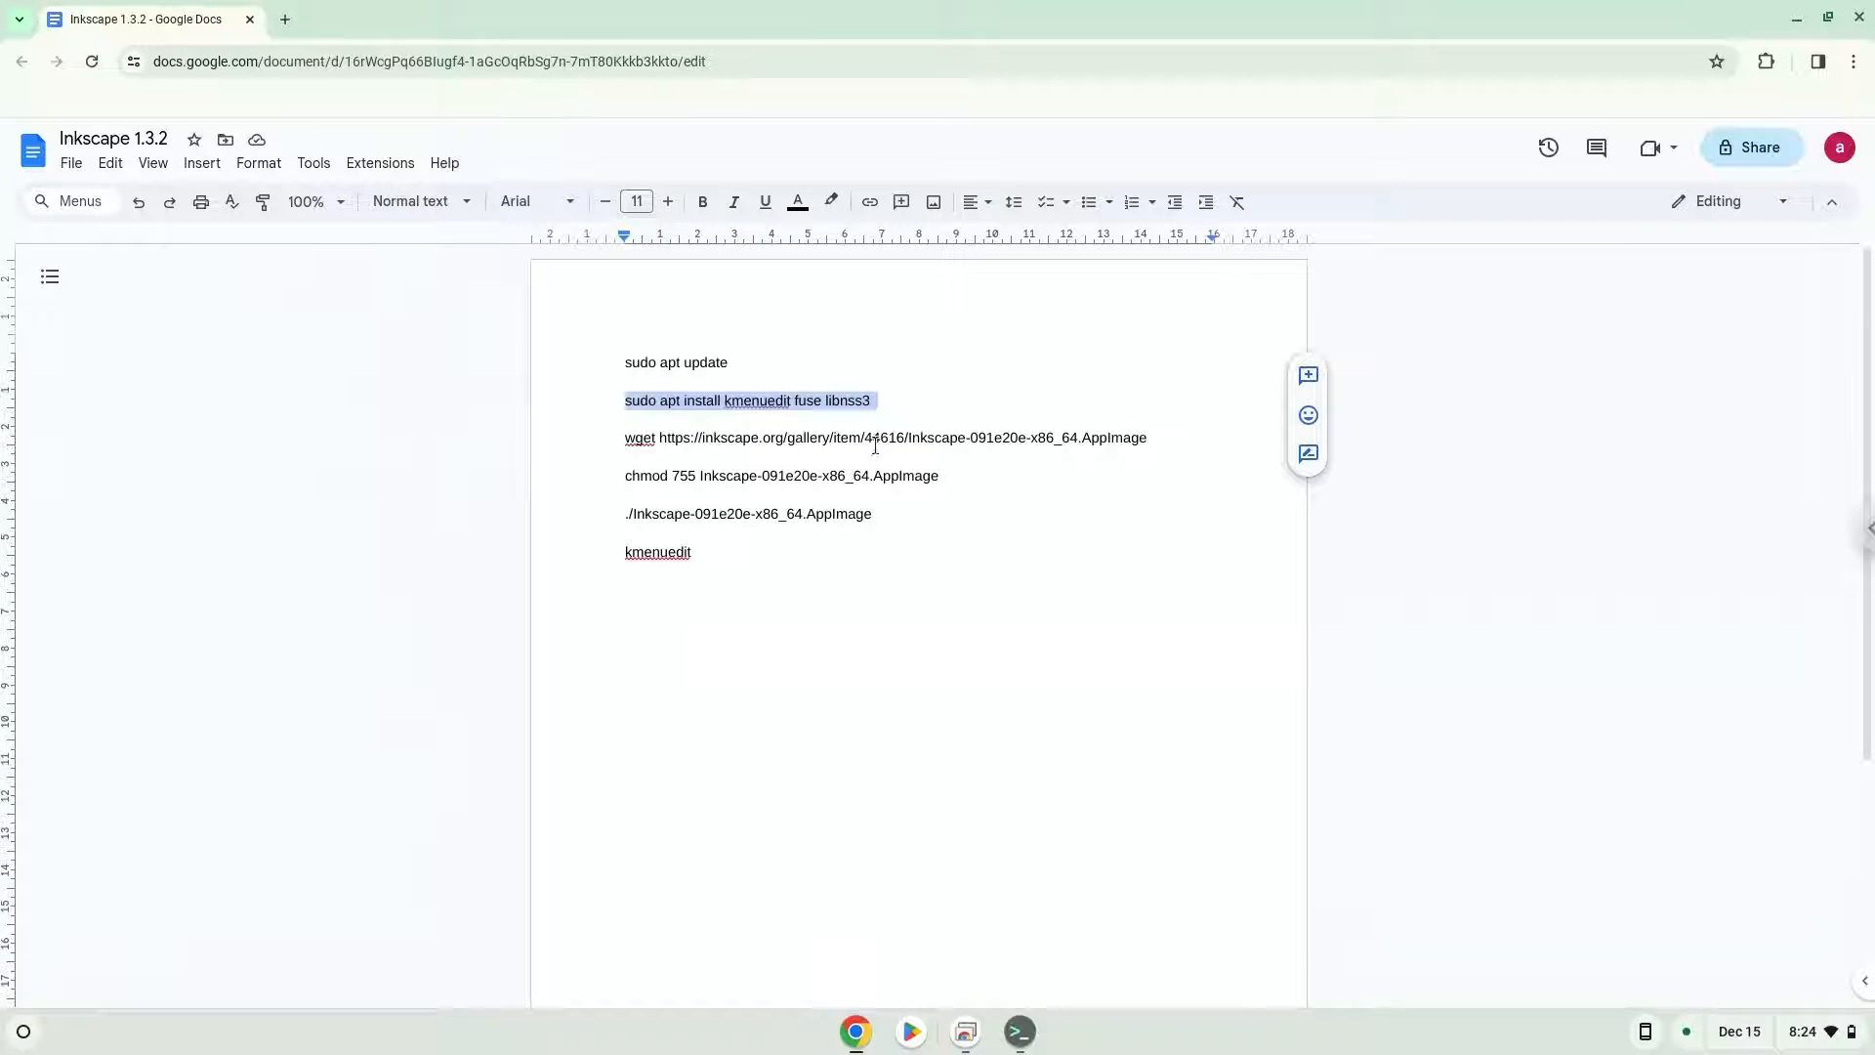
# Download the Inkscape AppImage with the wget command, keeping screen sharing on.
pyautogui.rightClick(754, 435)
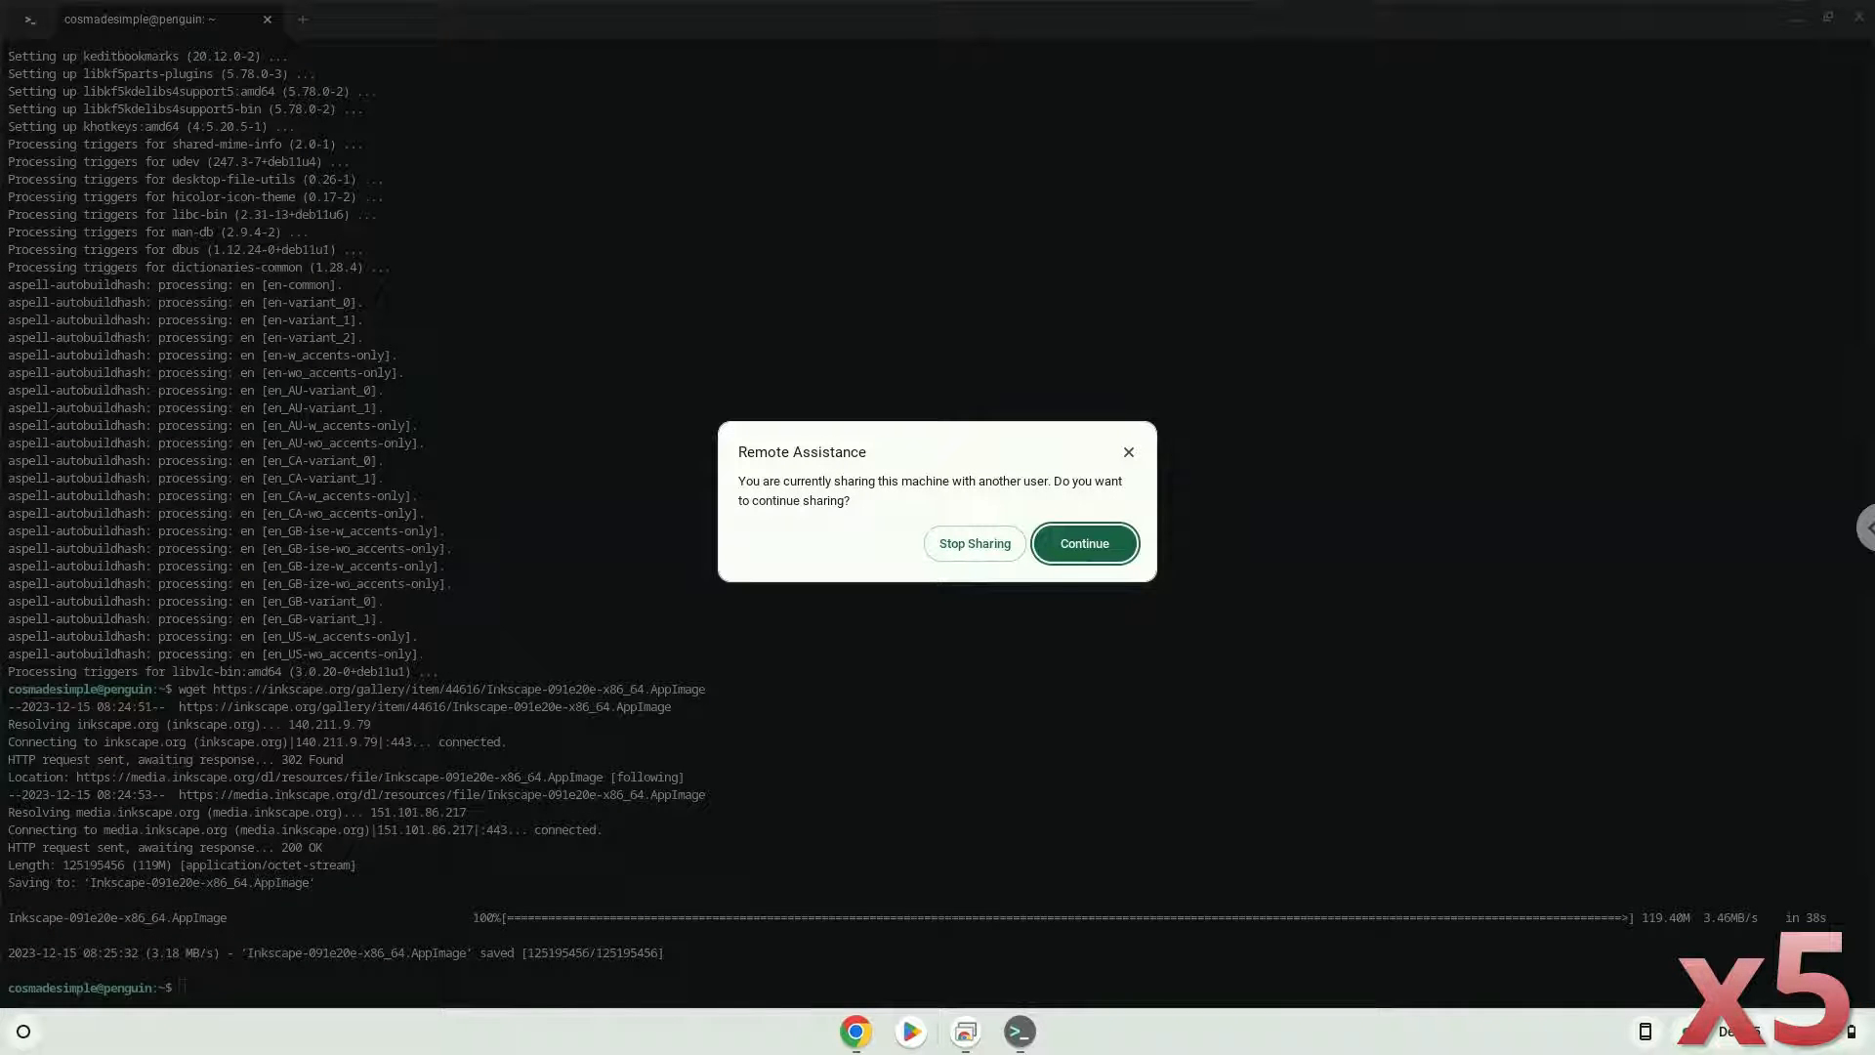
pyautogui.click(1080, 543)
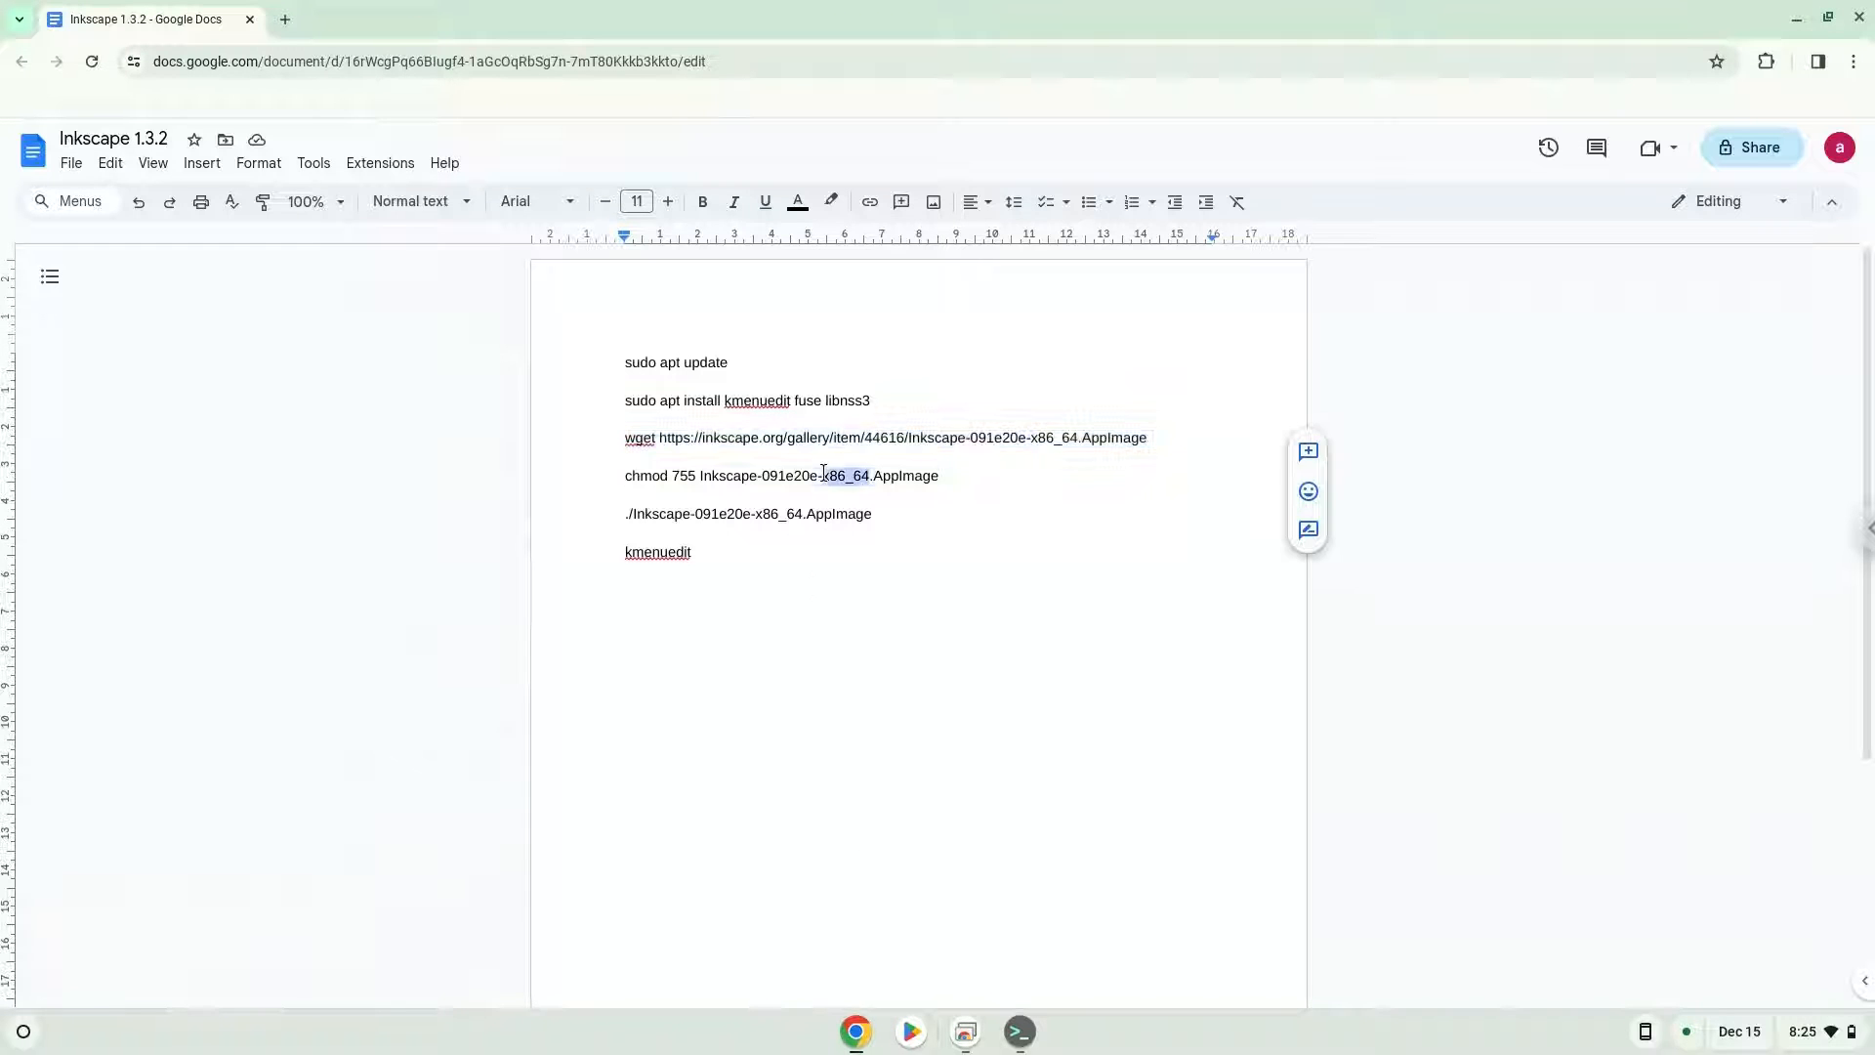
# Run chmod 755 on Inkscape-091e20e-x86_64.AppImage and launch it.
pyautogui.tripleClick(777, 474)
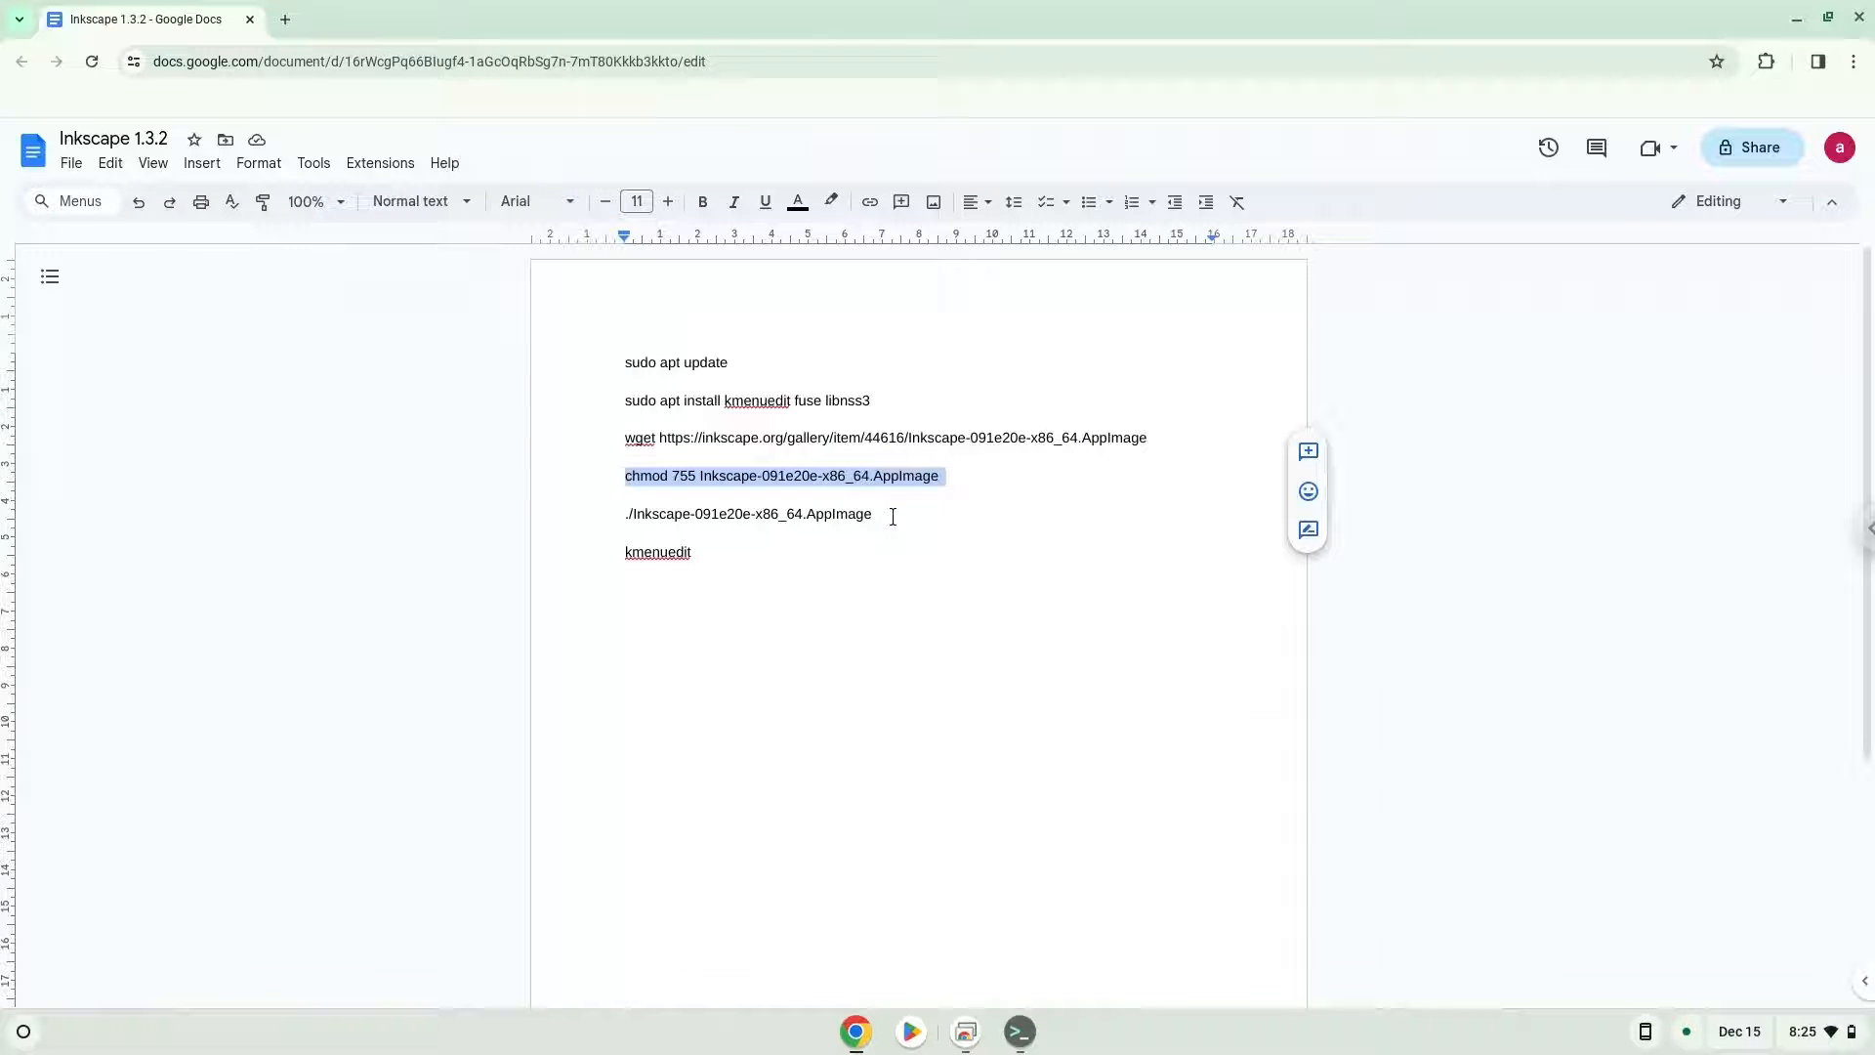
pyautogui.click(1016, 1031)
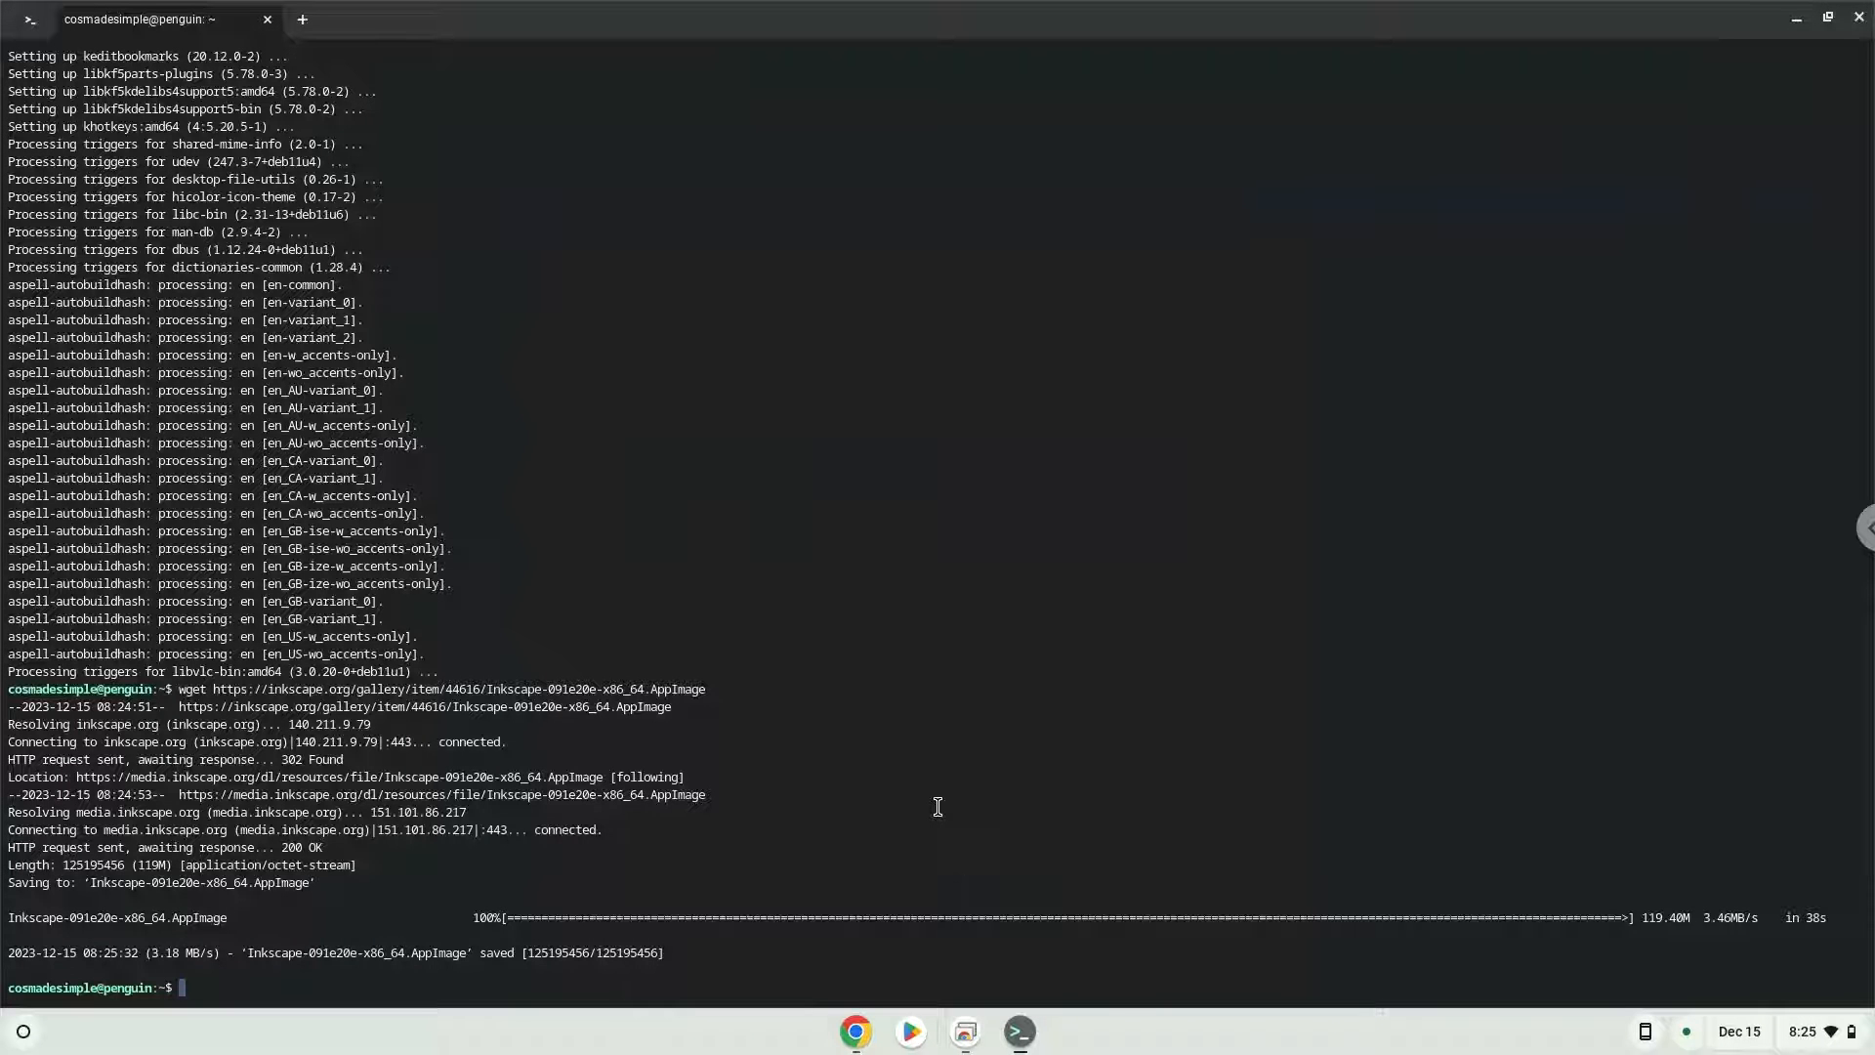
pyautogui.write('chmod 755 Inkscape-091e20e-x86_64.AppImage')
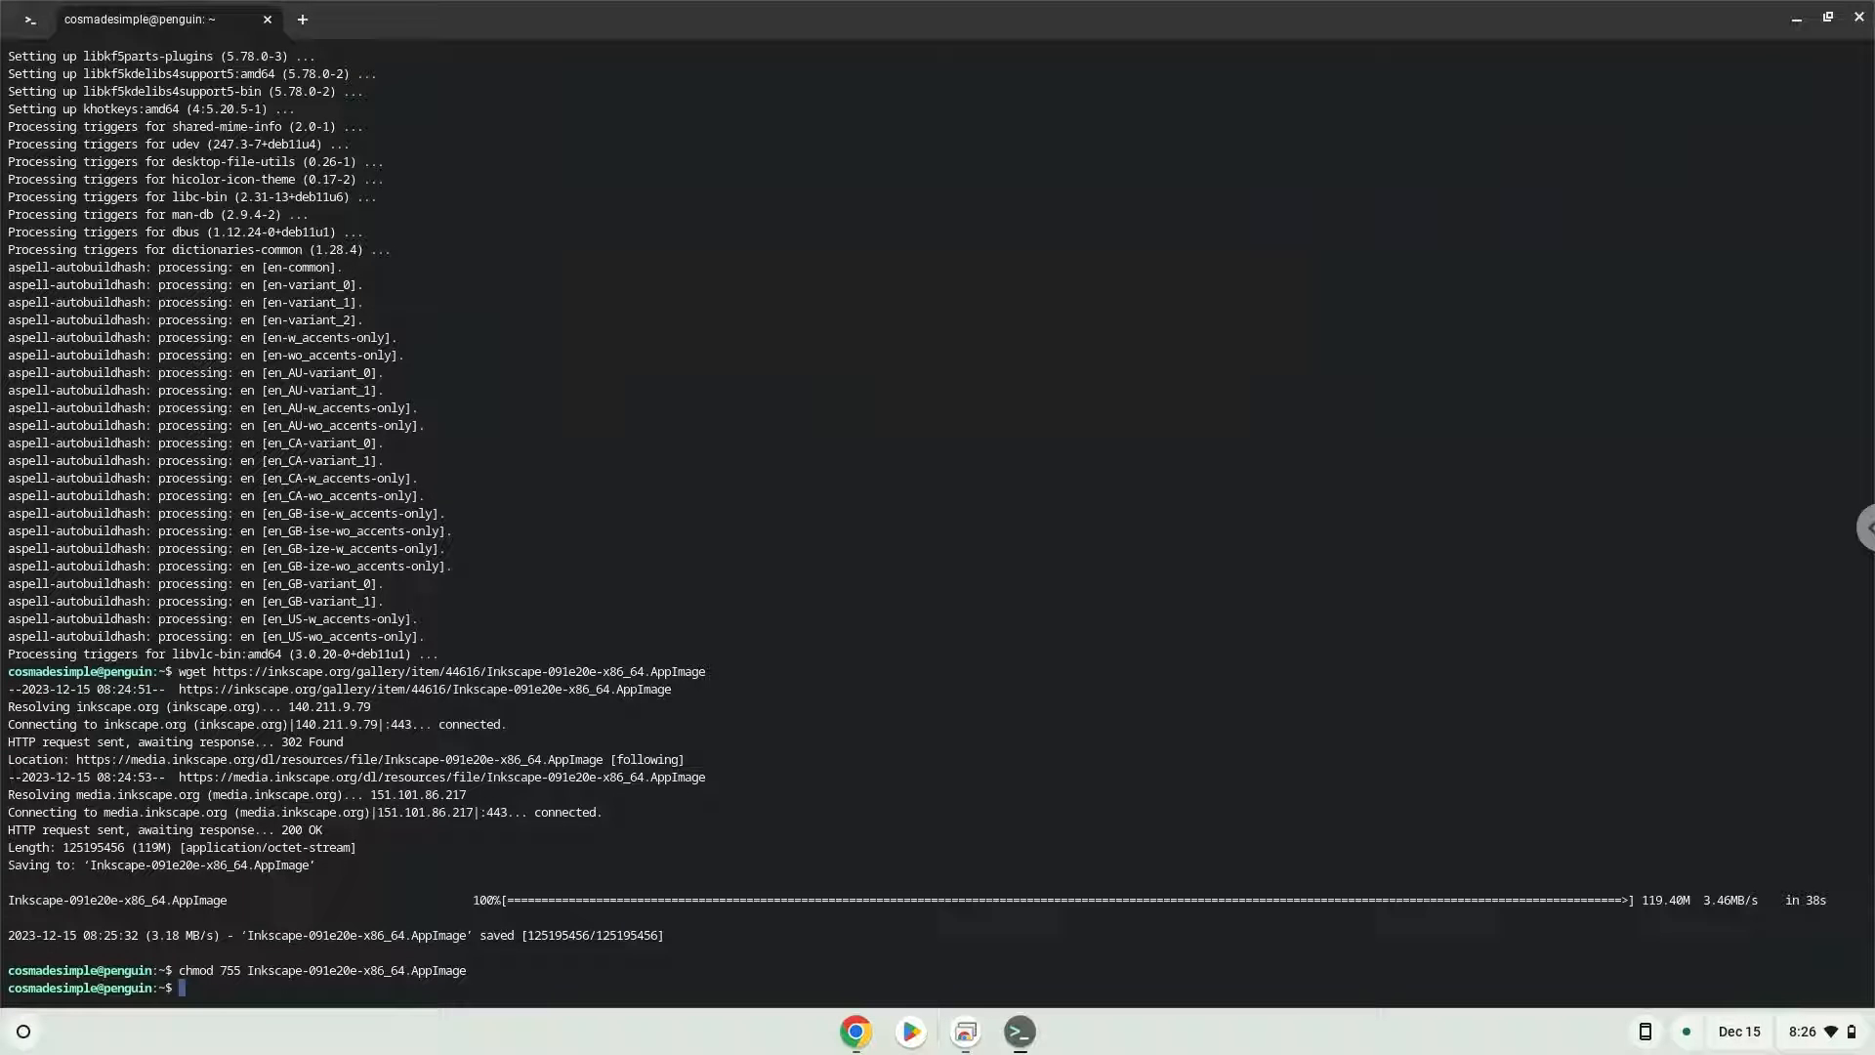
pyautogui.click(855, 1031)
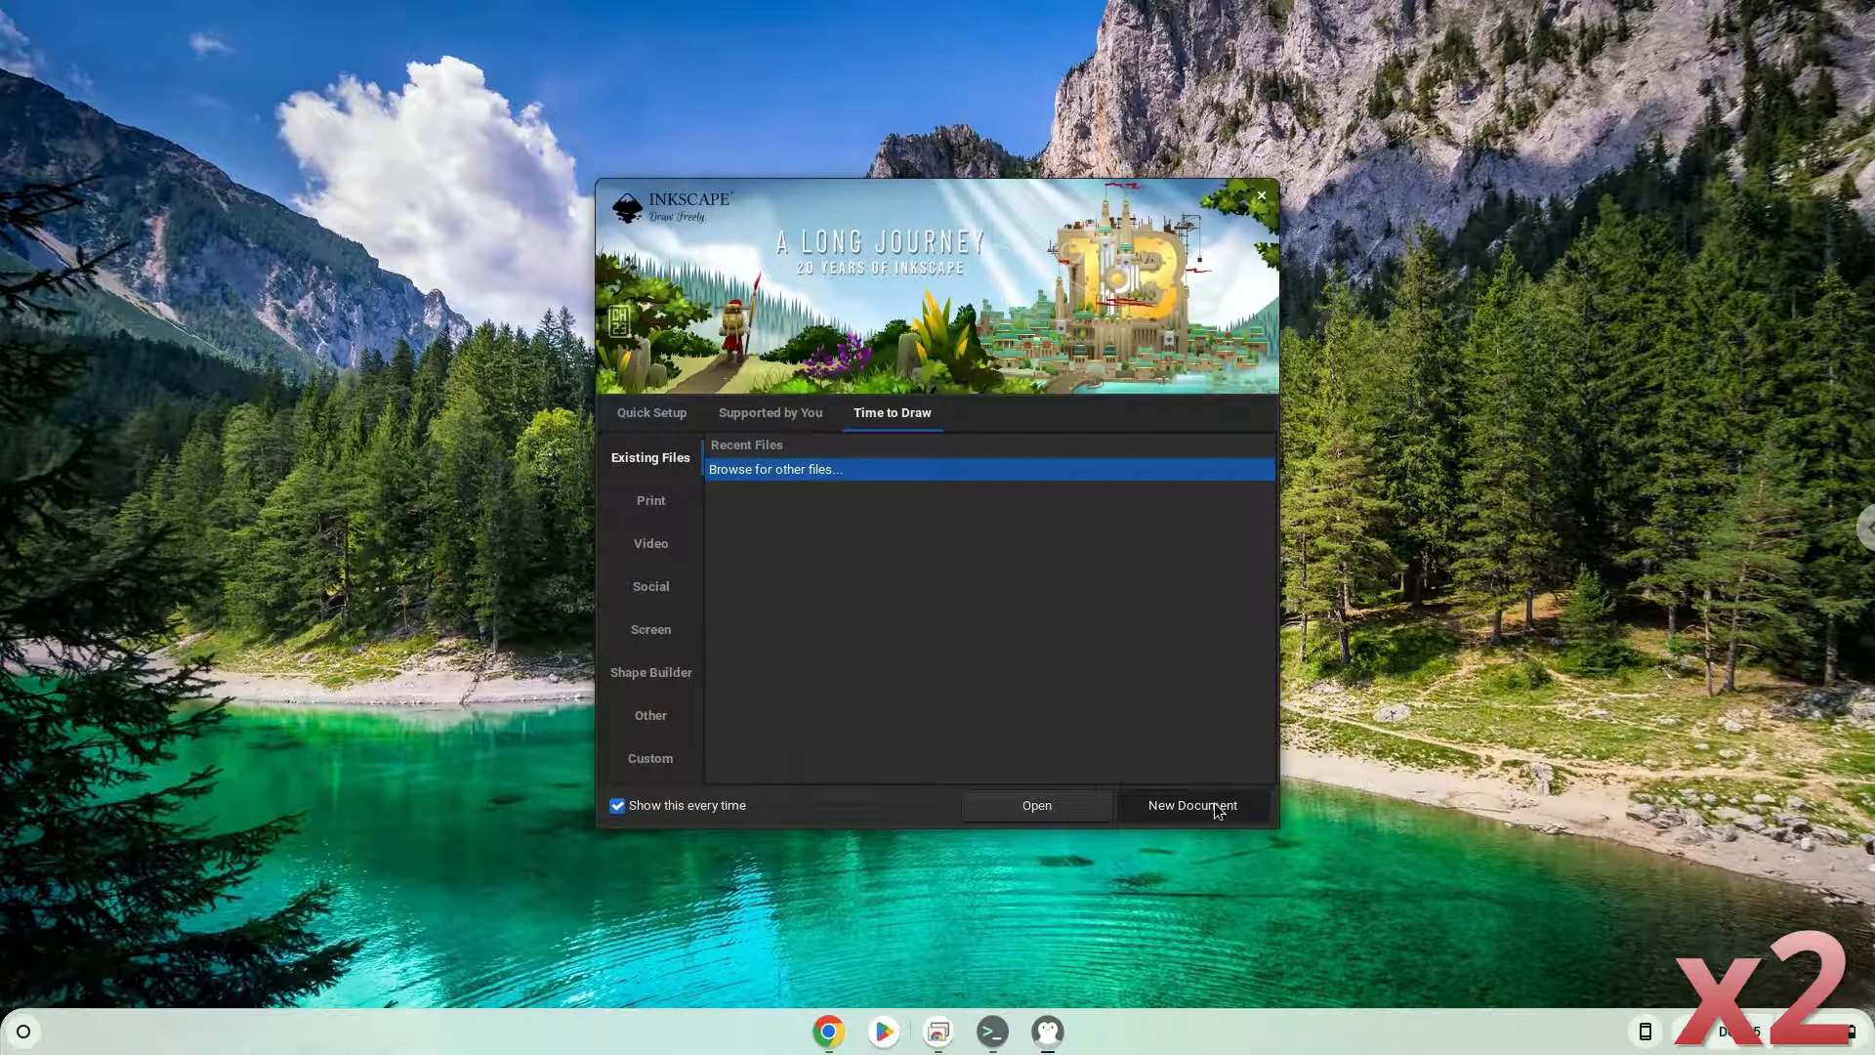
# Create a blank Inkscape document, close Inkscape and return to the command doc.
pyautogui.click(1191, 805)
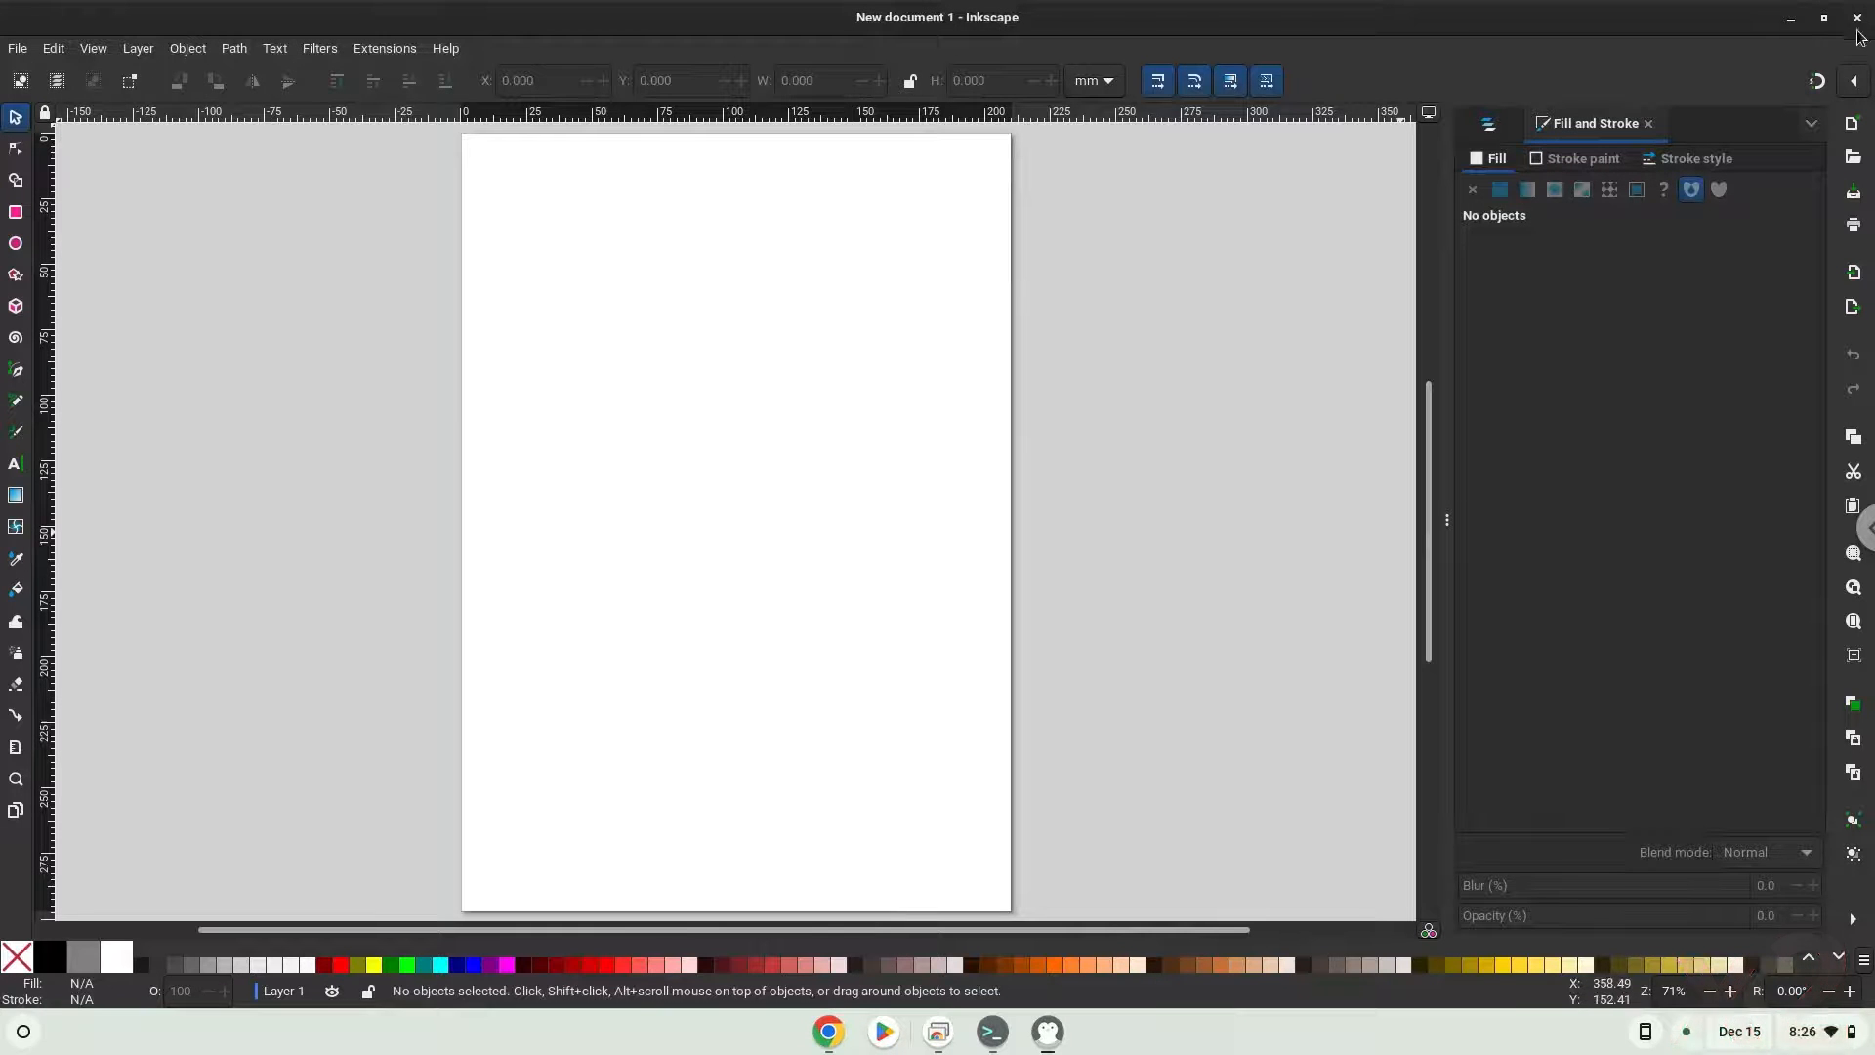
pyautogui.moveTo(1855, 33)
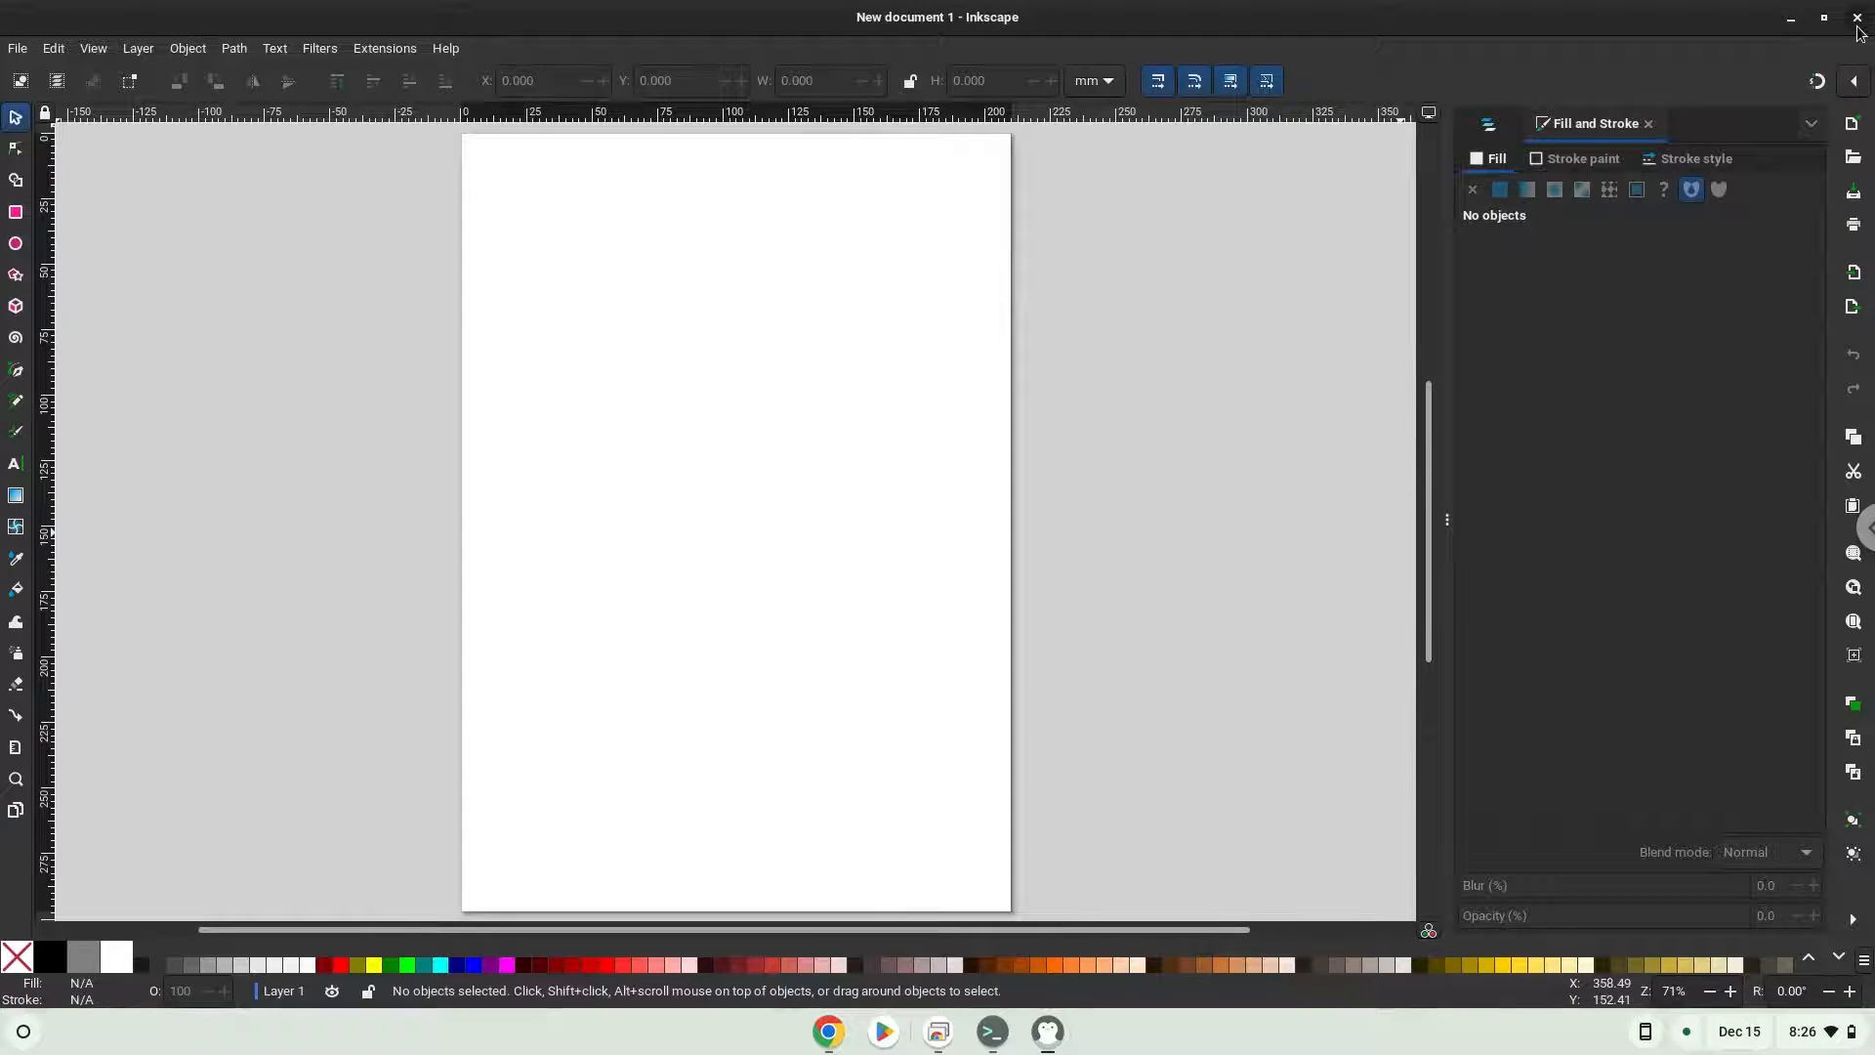
pyautogui.click(1857, 18)
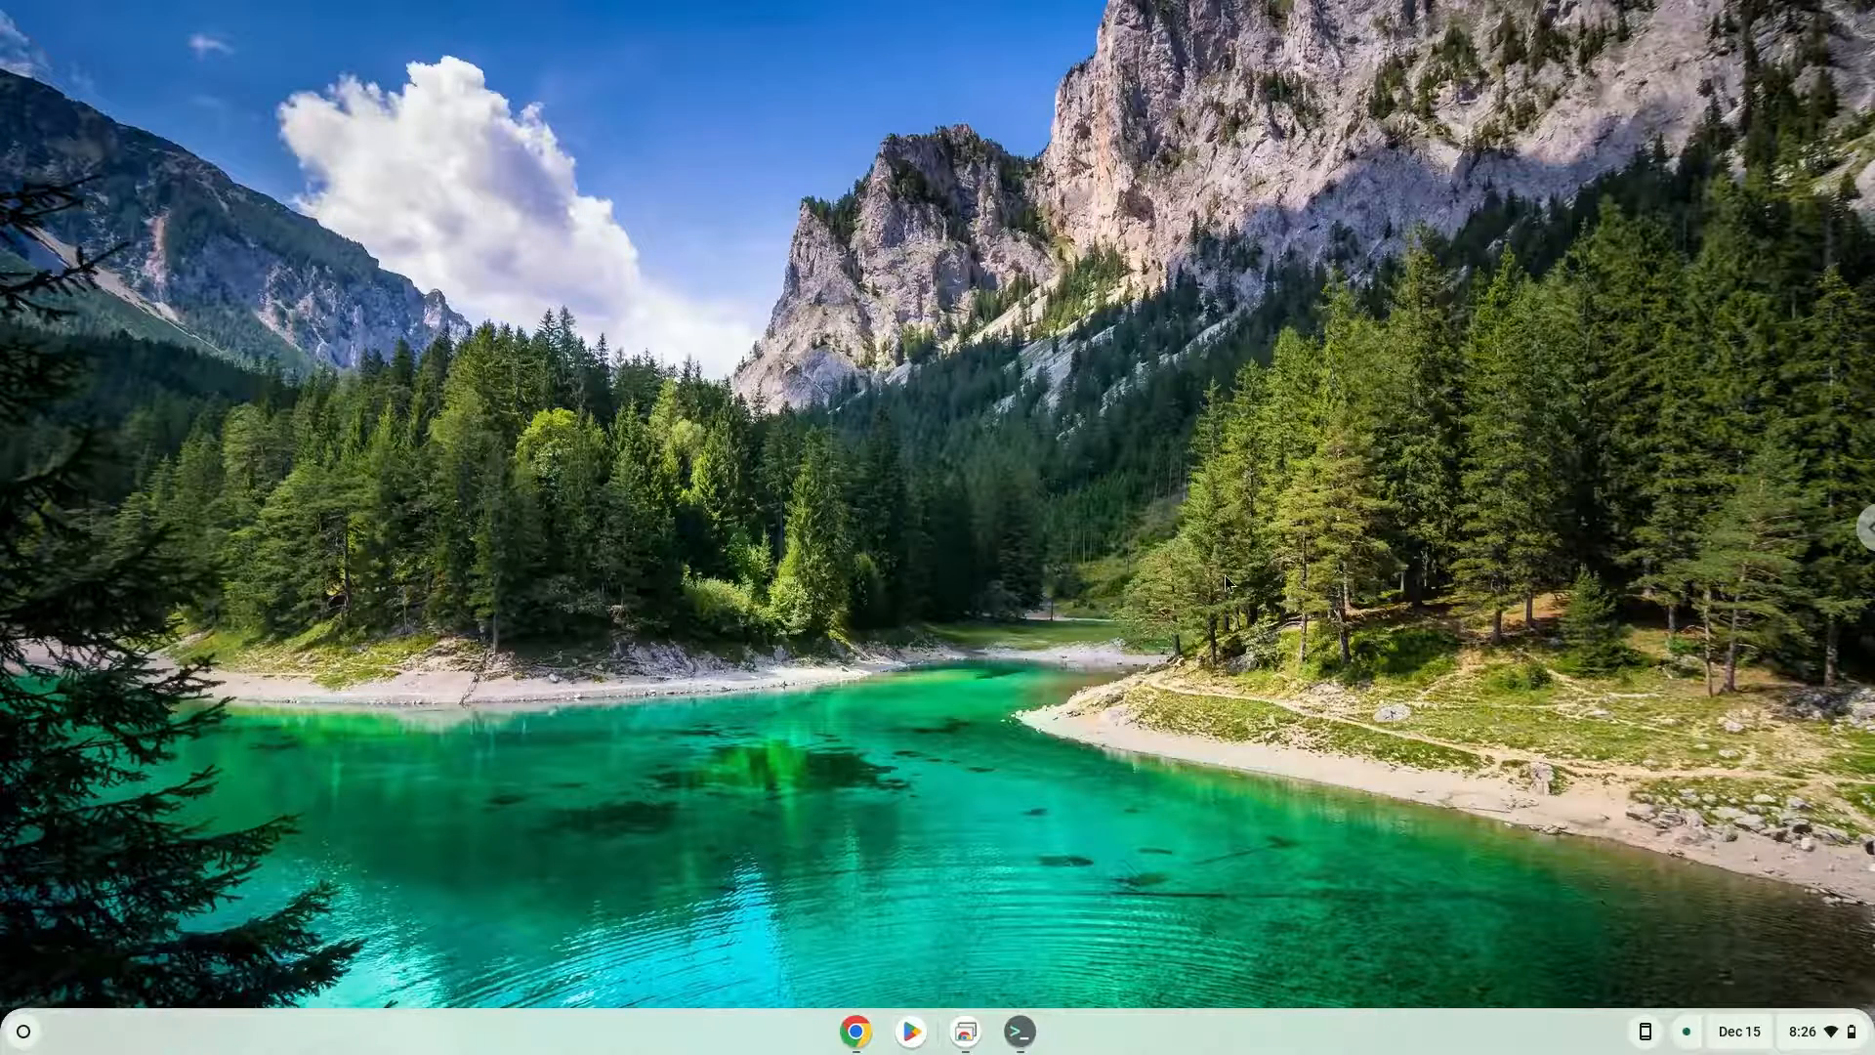
pyautogui.click(855, 1029)
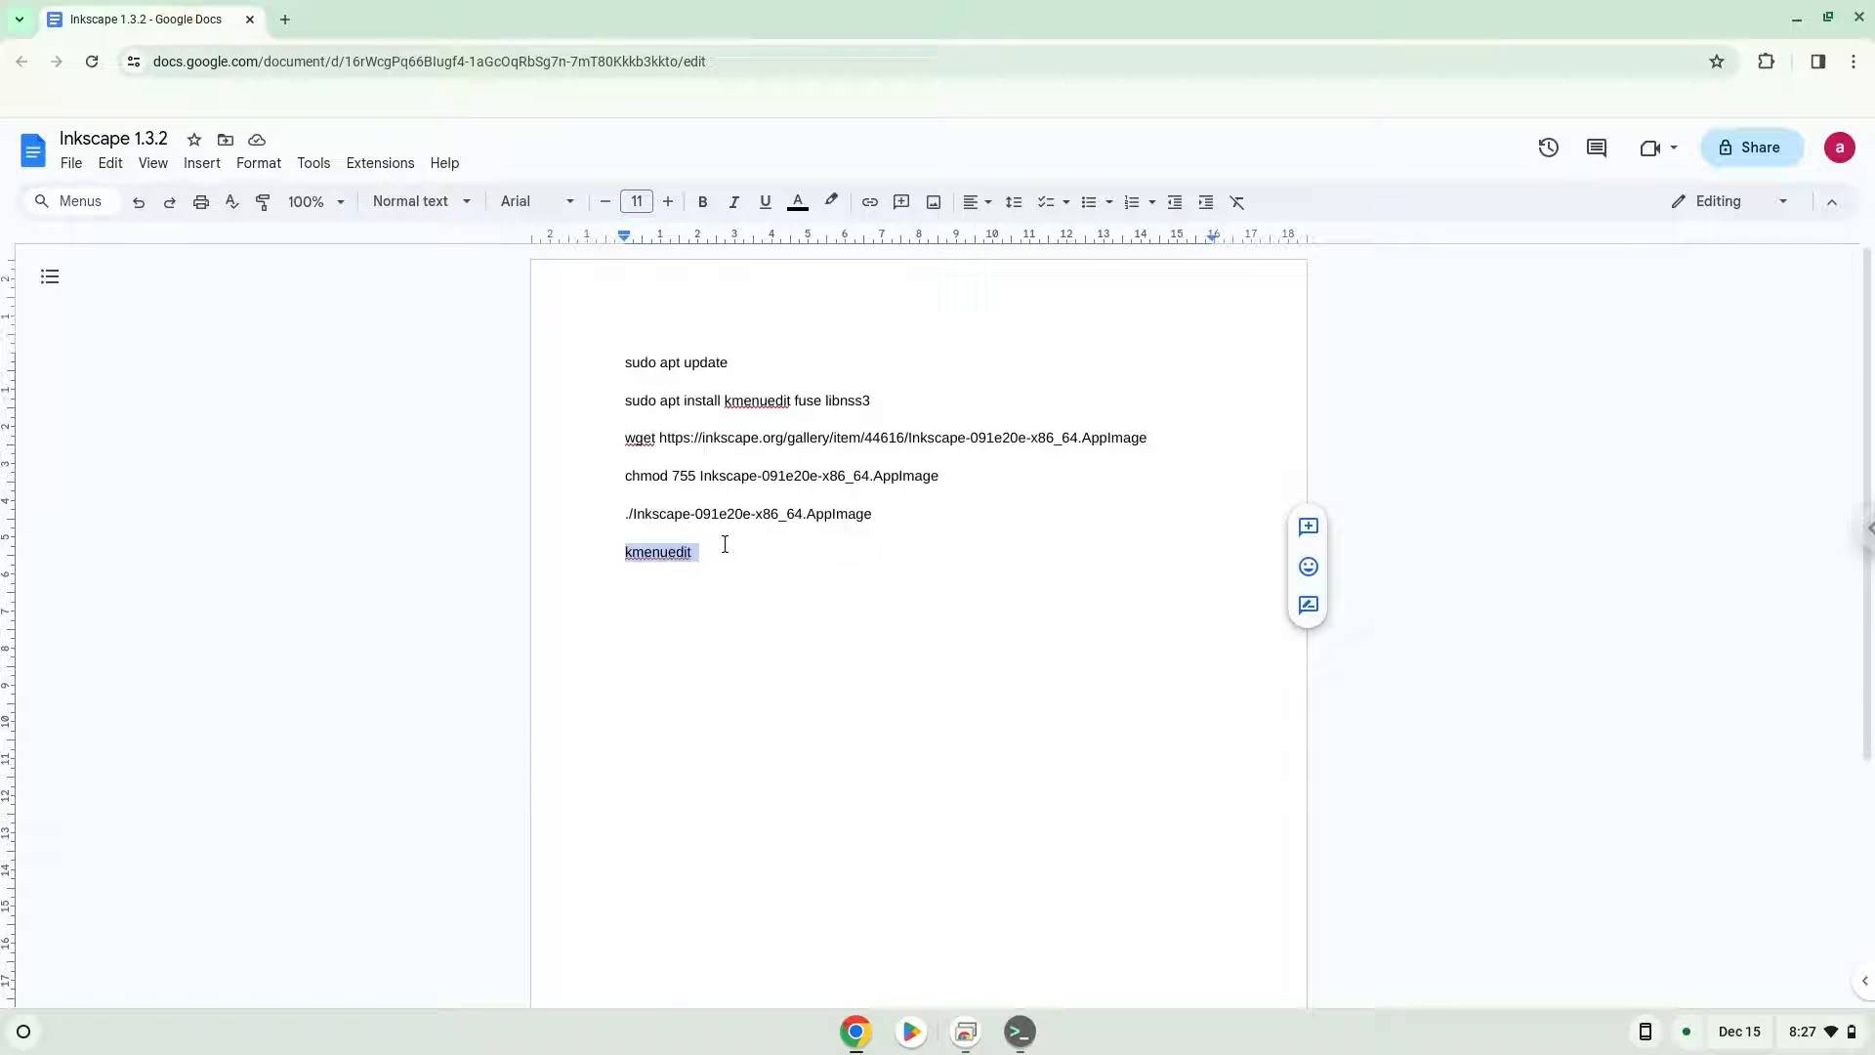
# Run kmenuedit in the terminal to bring up the menu editor.
pyautogui.click(1018, 1031)
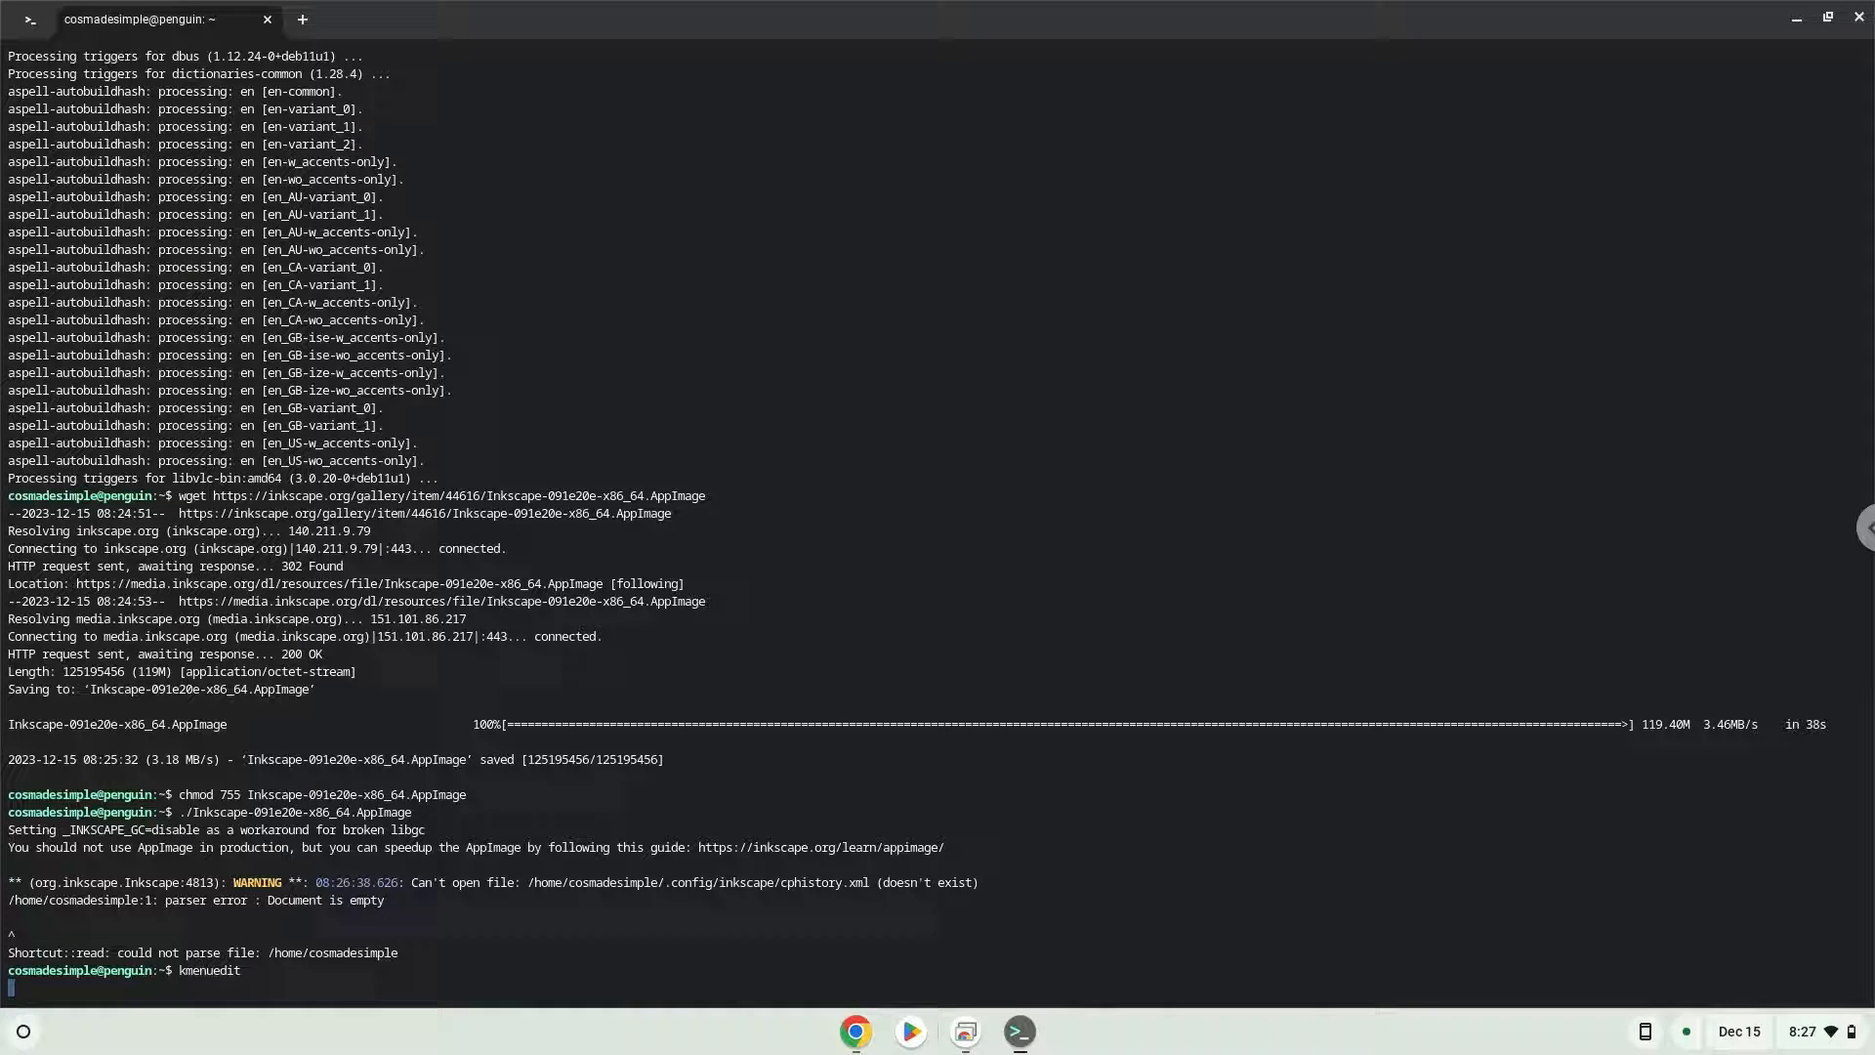
pyautogui.press('Return')
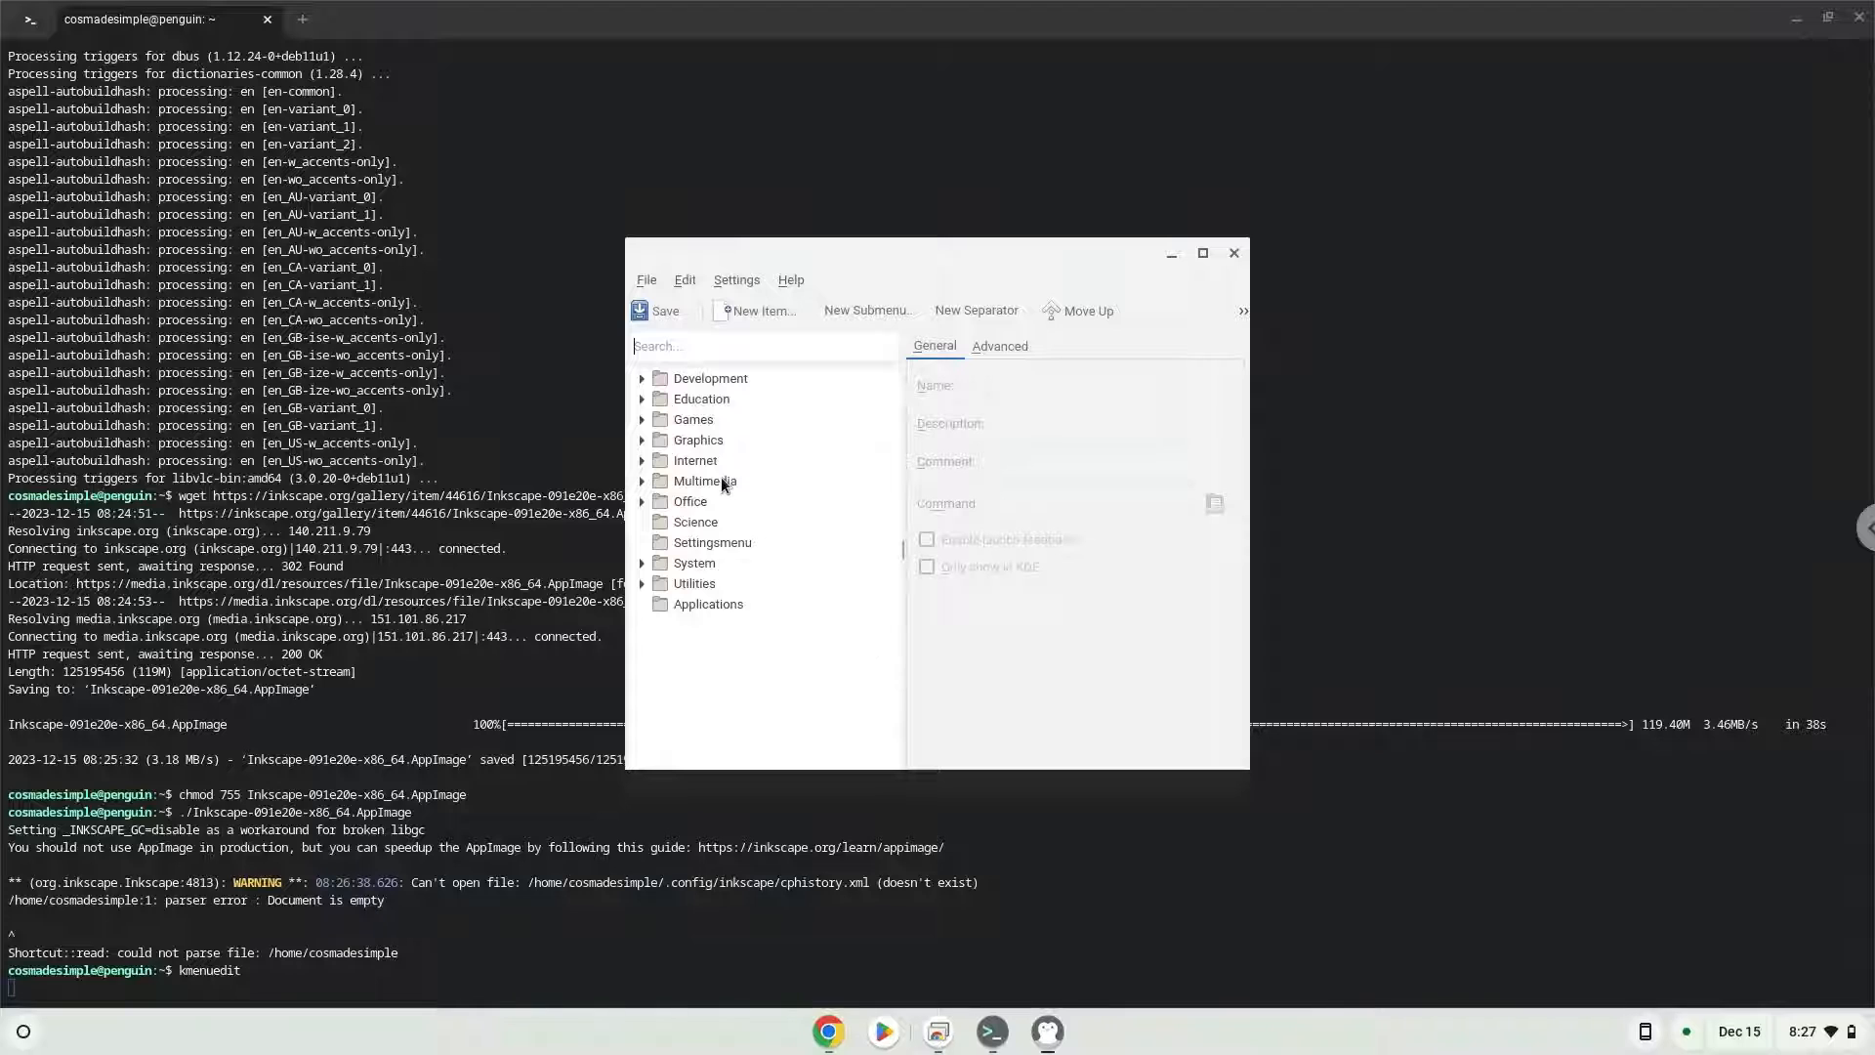
# Add a new Multimedia entry named Inkscape 1.3.2 and start browsing for its command.
pyautogui.click(705, 481)
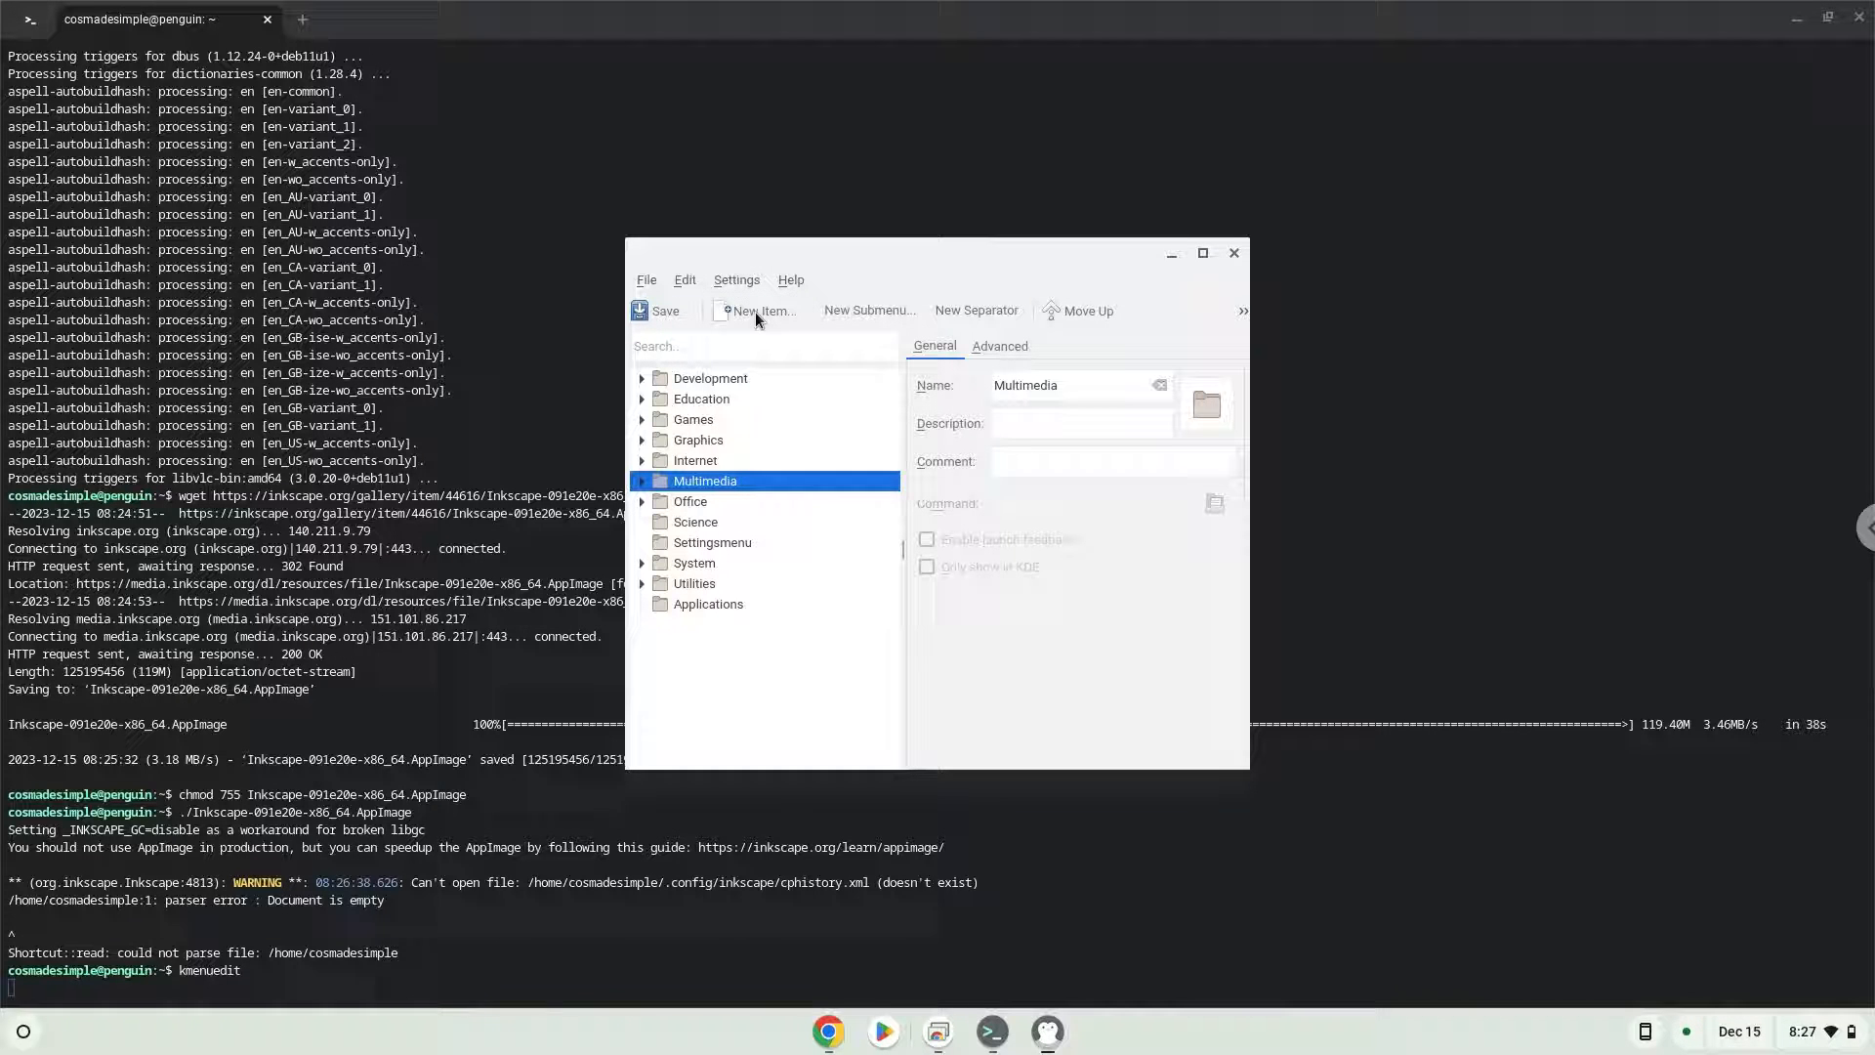
pyautogui.click(764, 311)
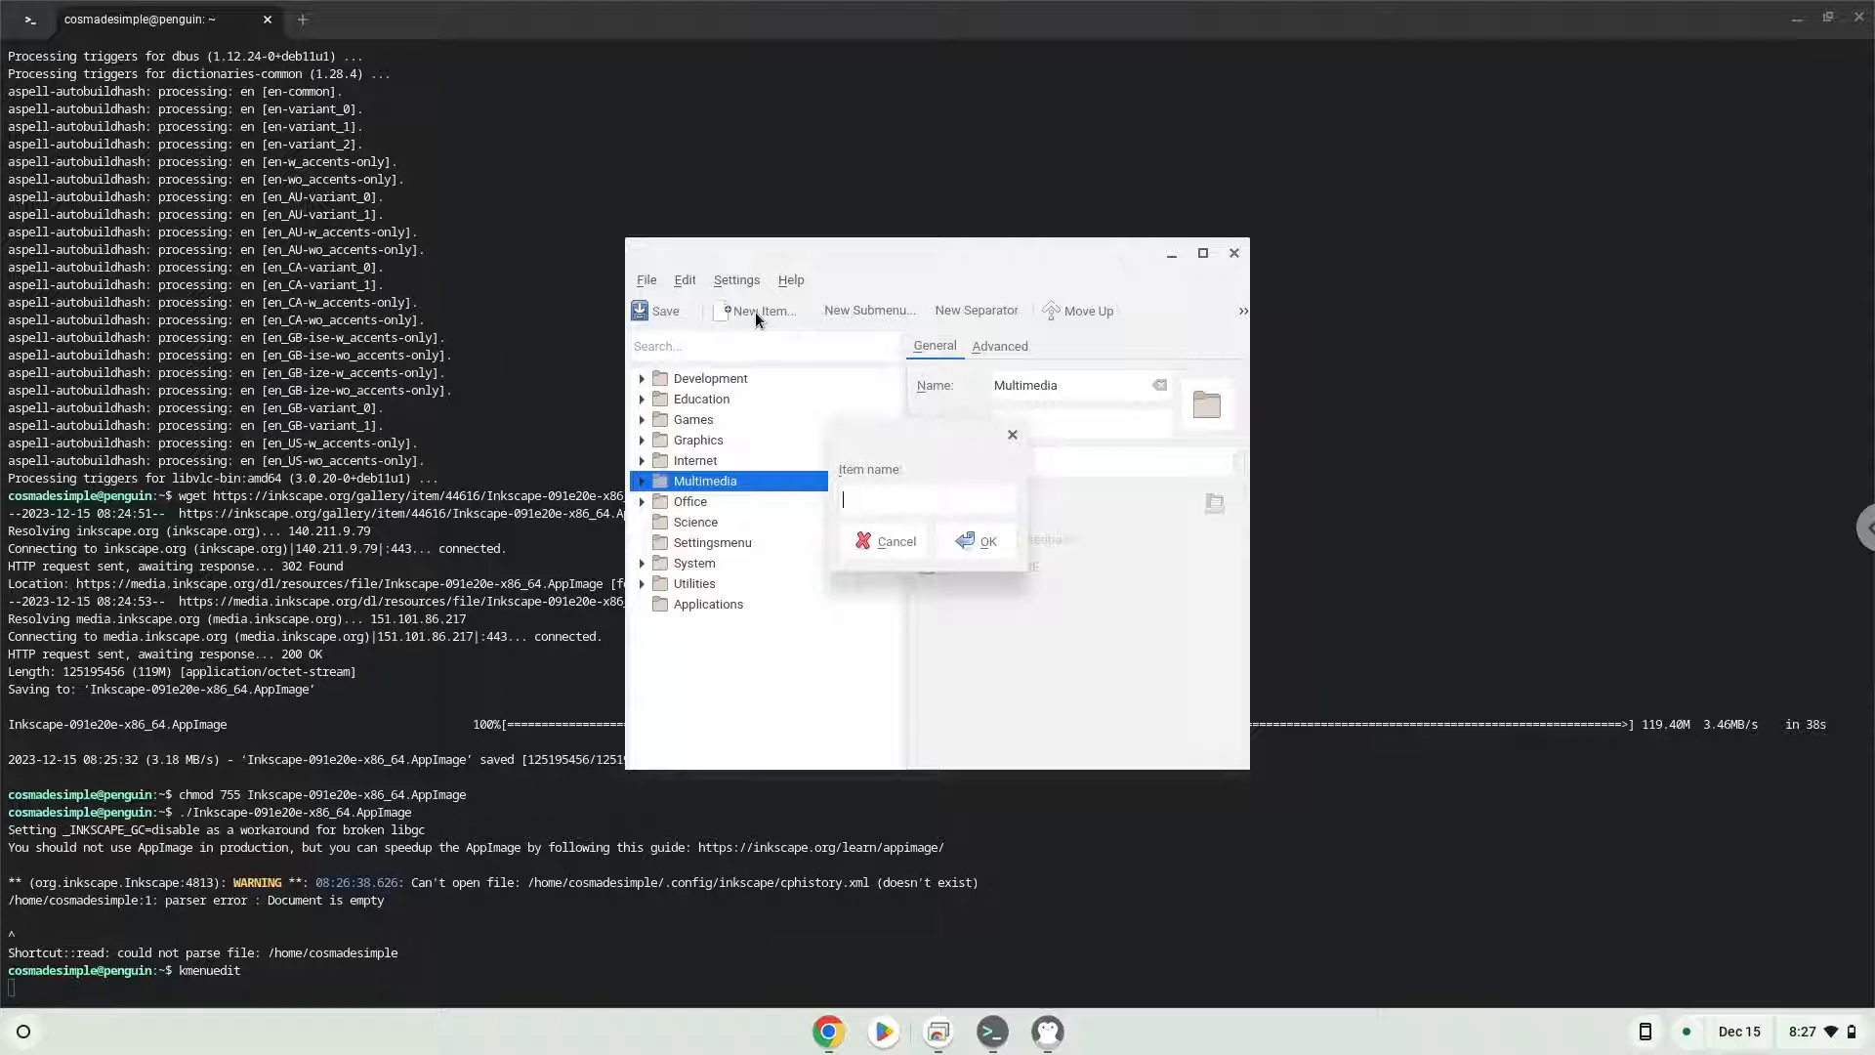
pyautogui.write('Inkscape 1.3.2')
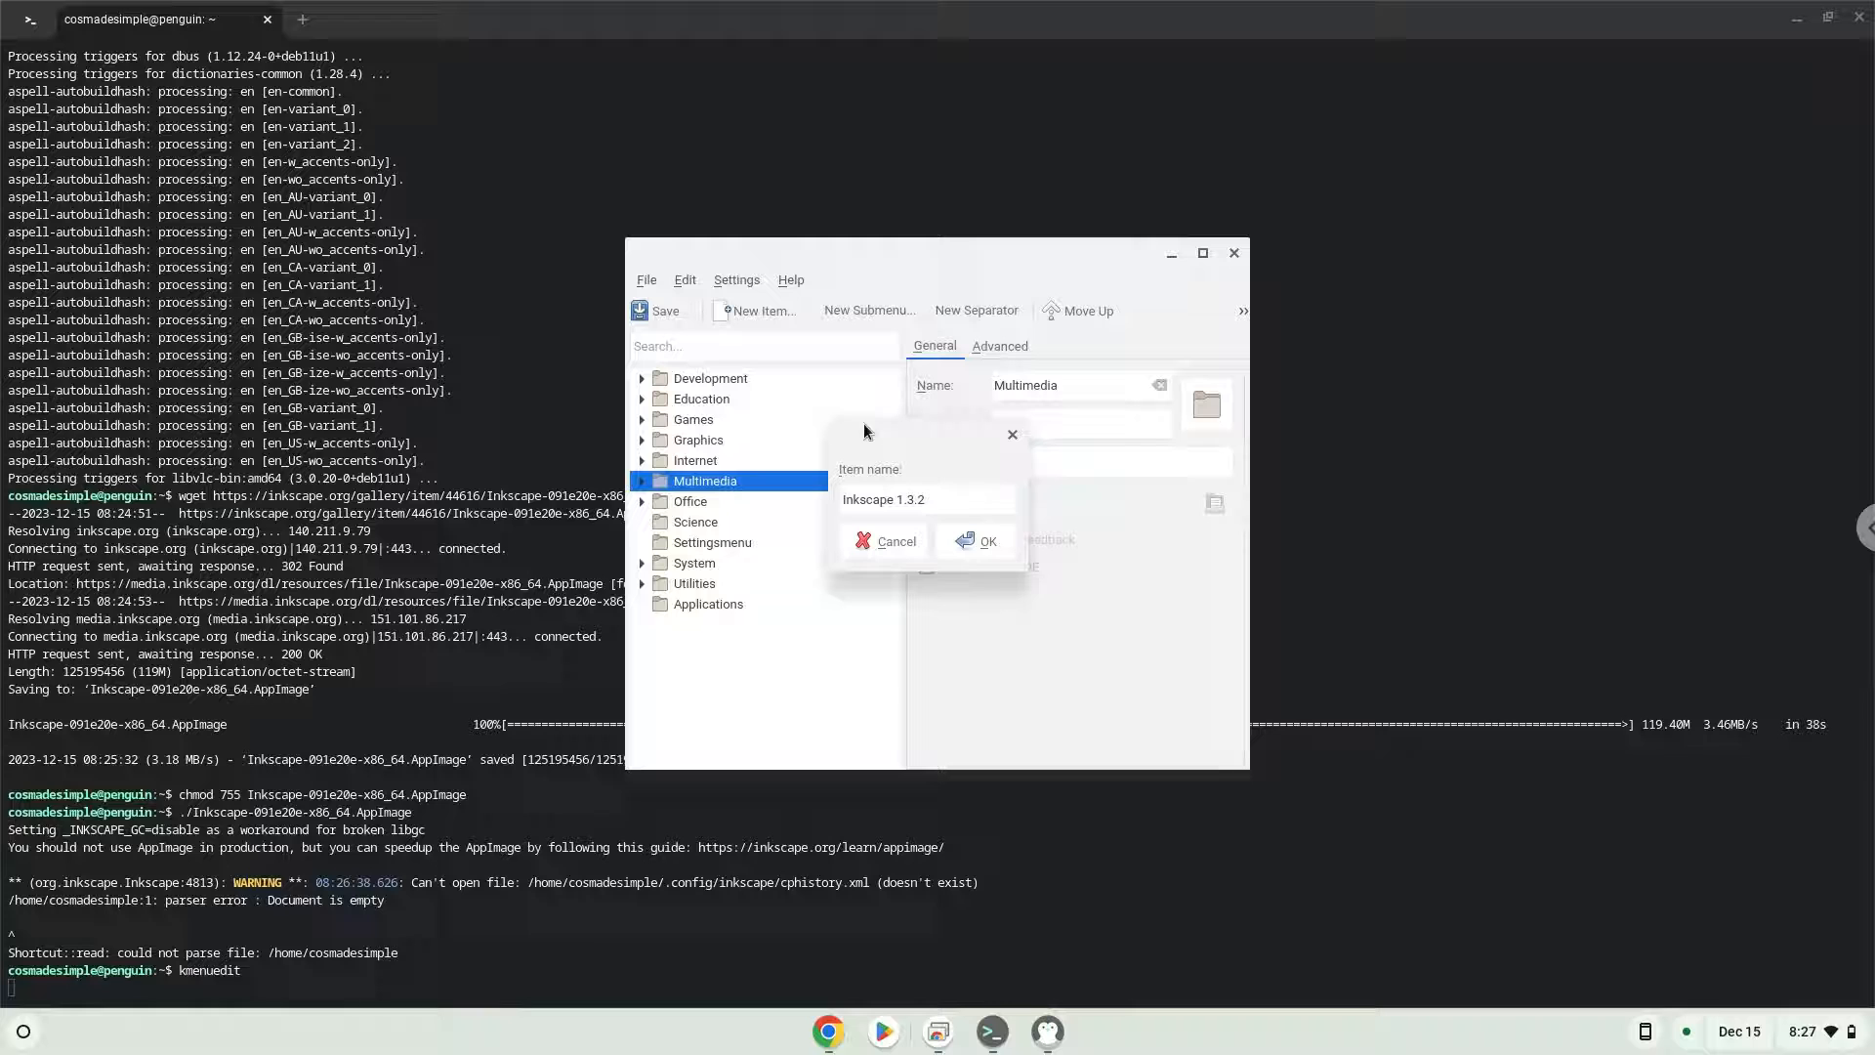
pyautogui.click(977, 541)
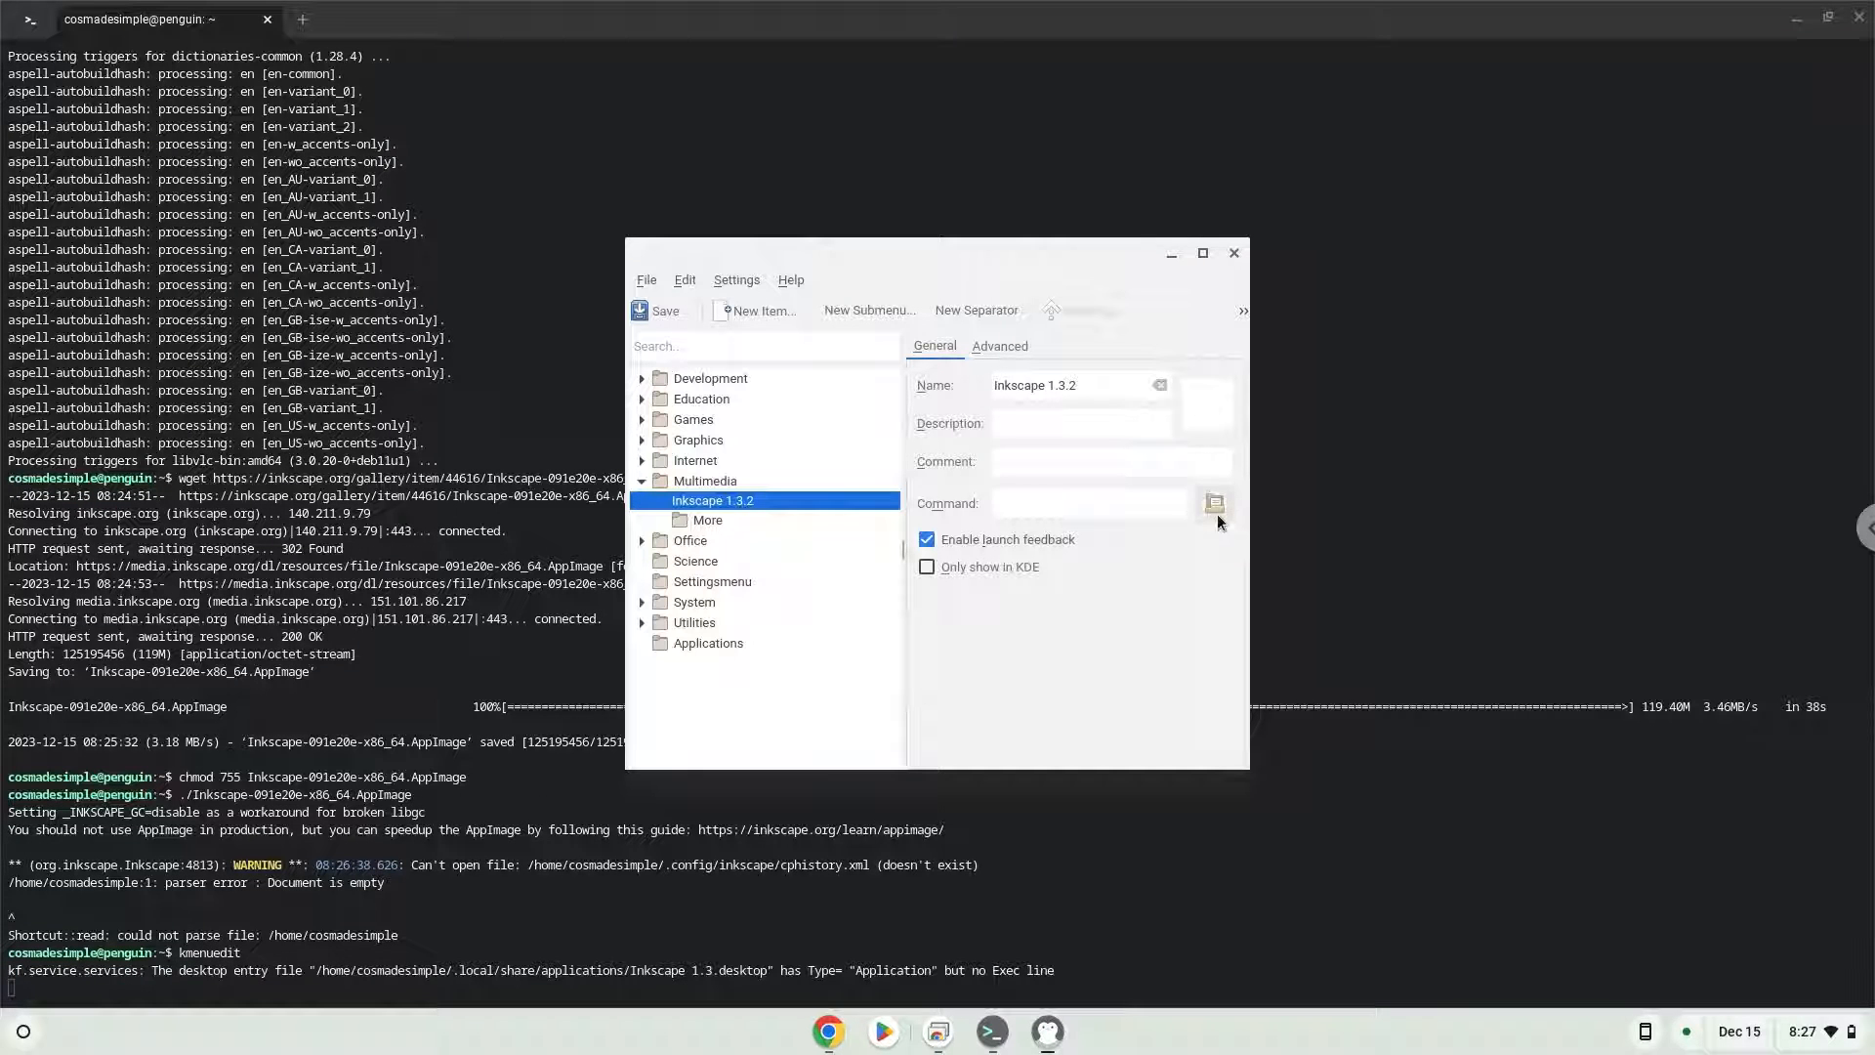
pyautogui.click(1213, 502)
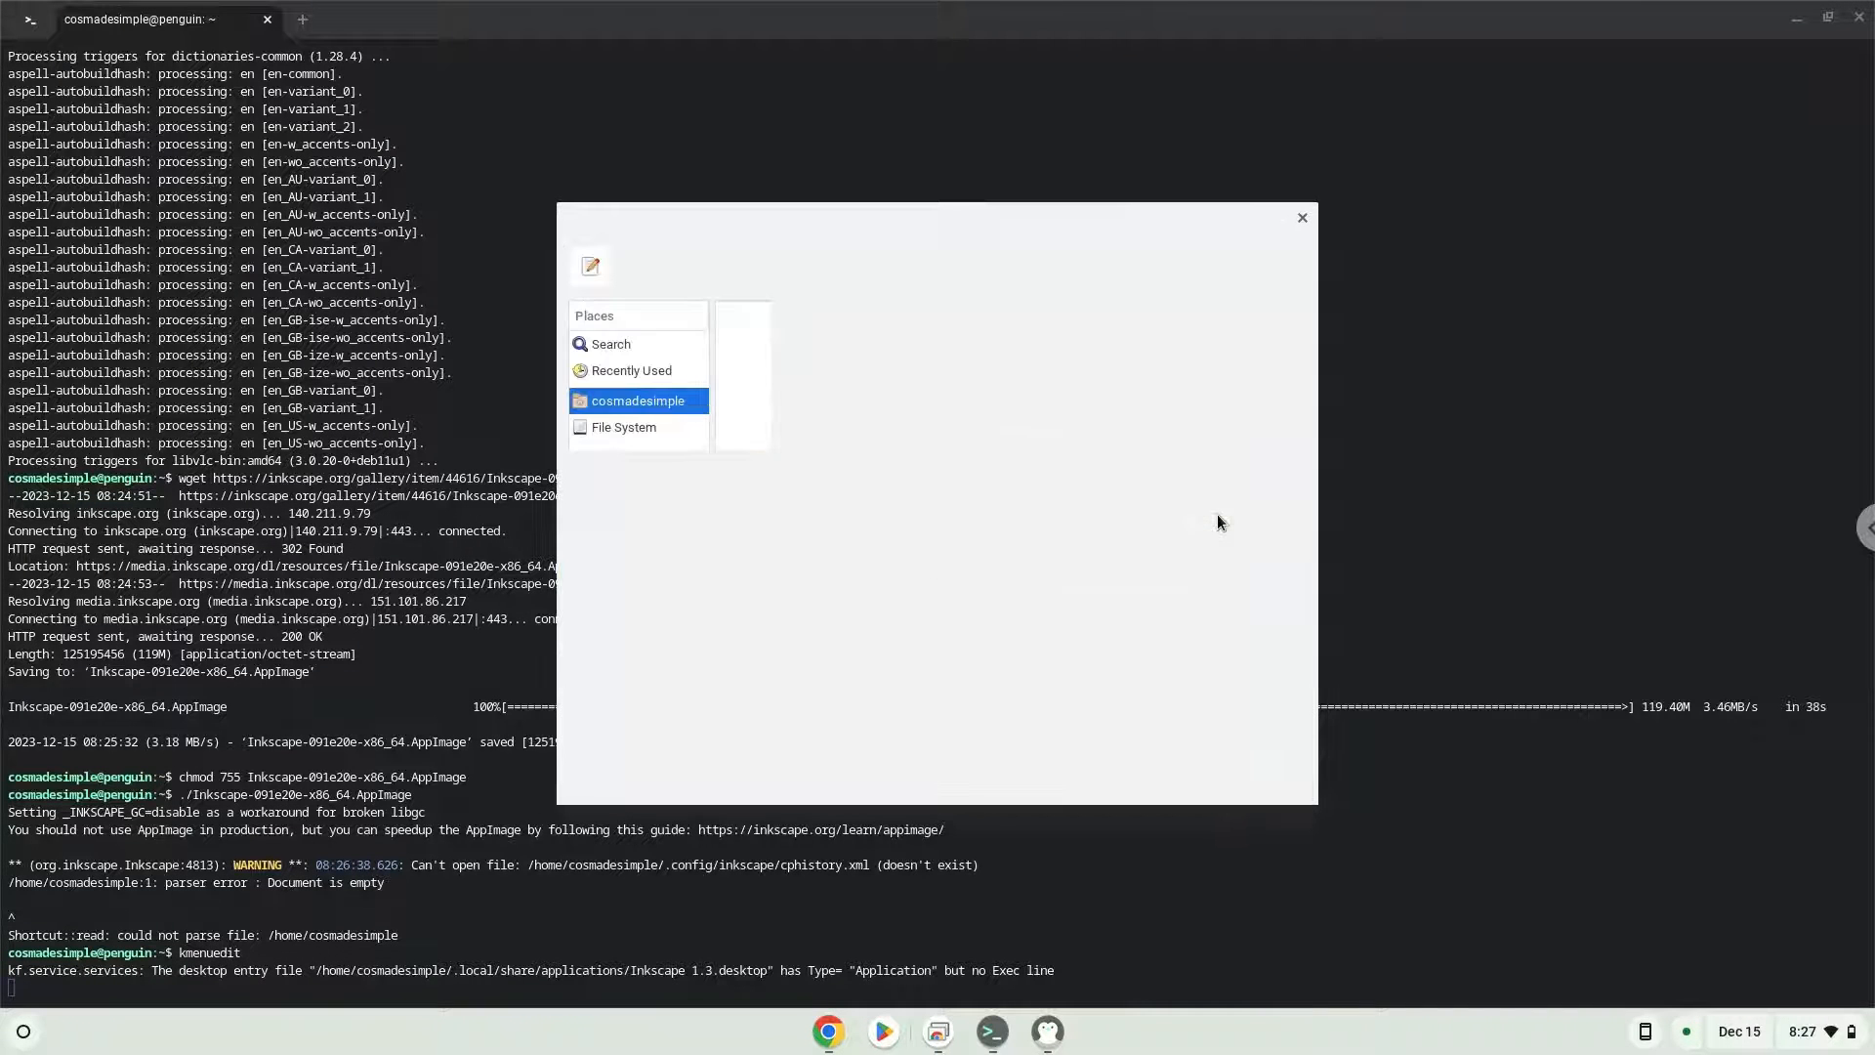